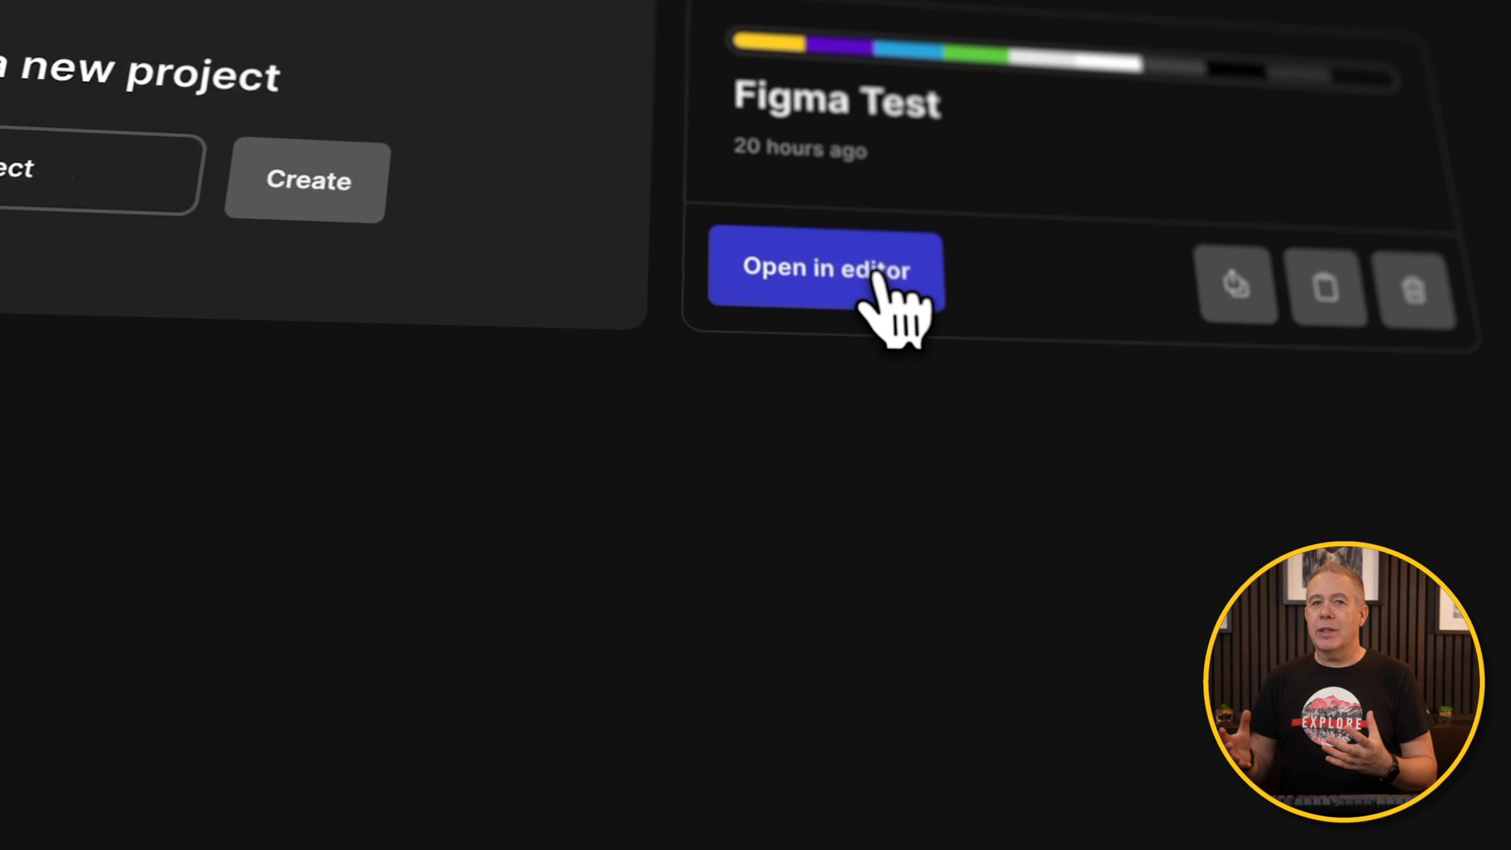
# Look at the Figma Test project and tweak the primary brand colour shade
pyautogui.click(857, 274)
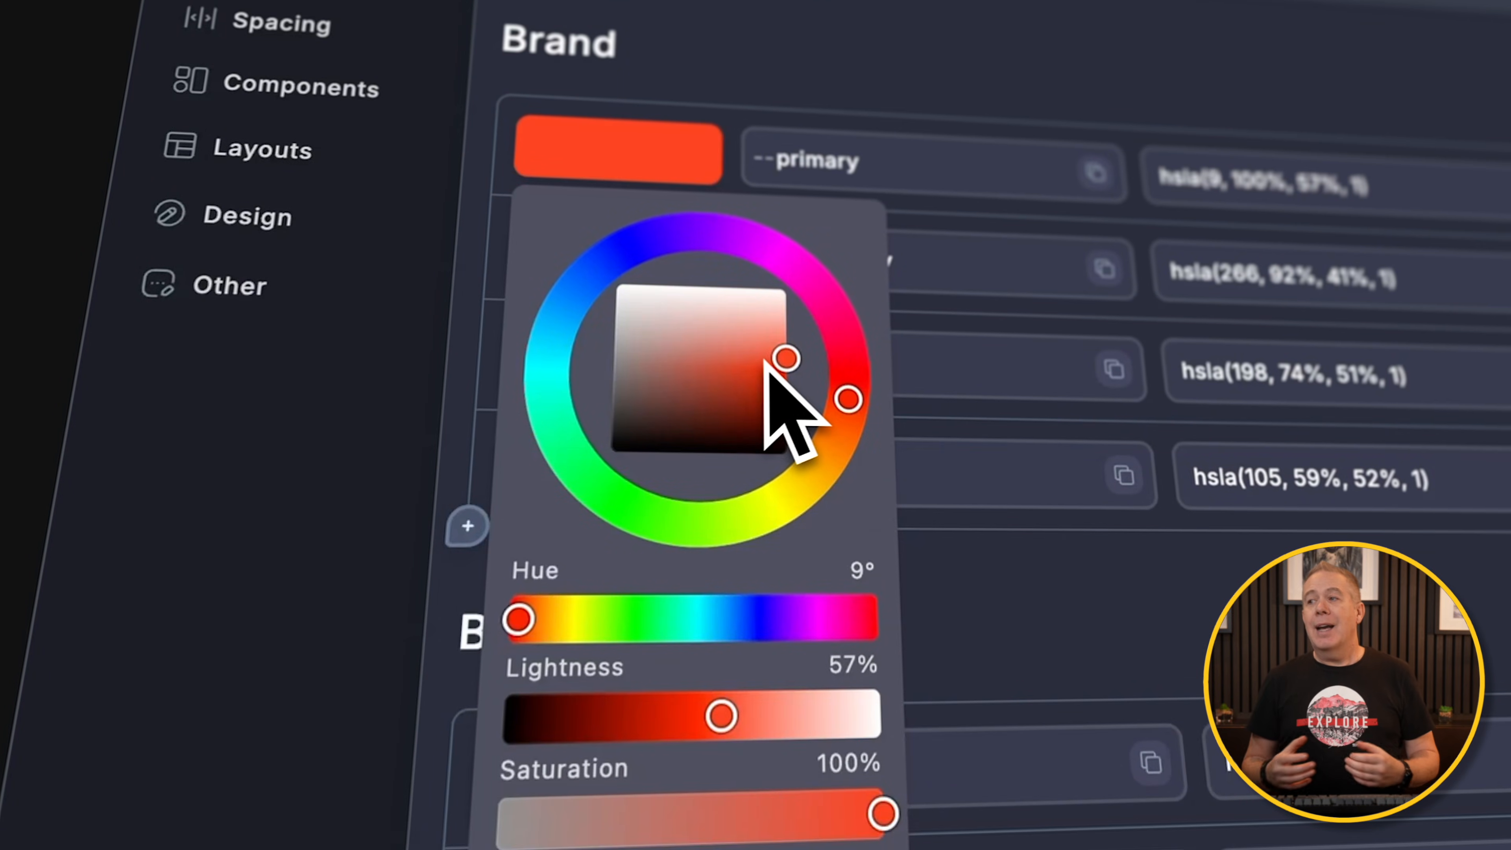
pyautogui.moveTo(721, 715); pyautogui.dragTo(619, 715)
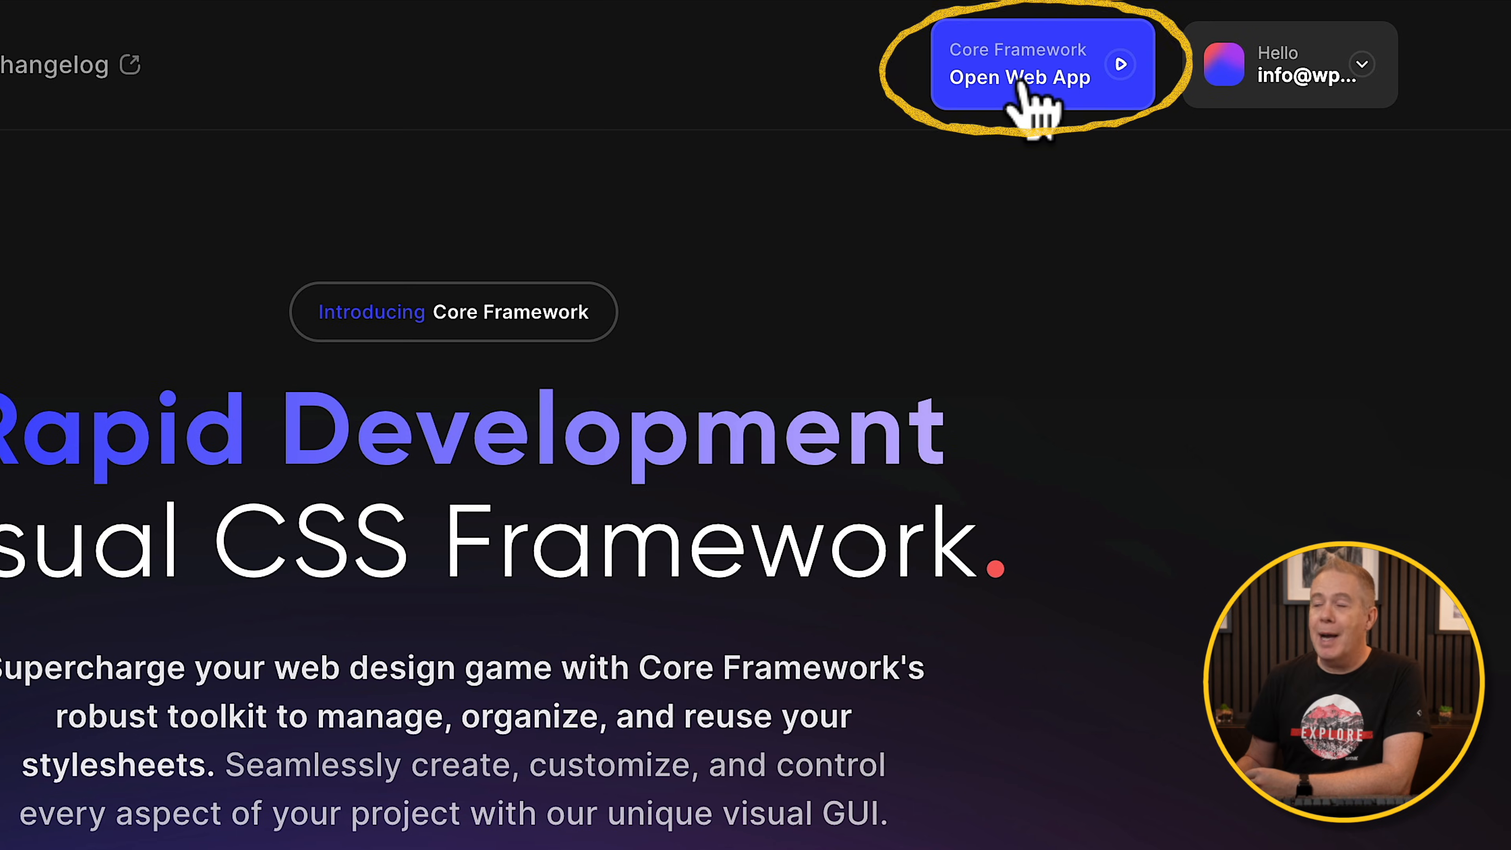
# Launch the web app, load Figma Test's typography scale and save pending changes
pyautogui.click(1017, 79)
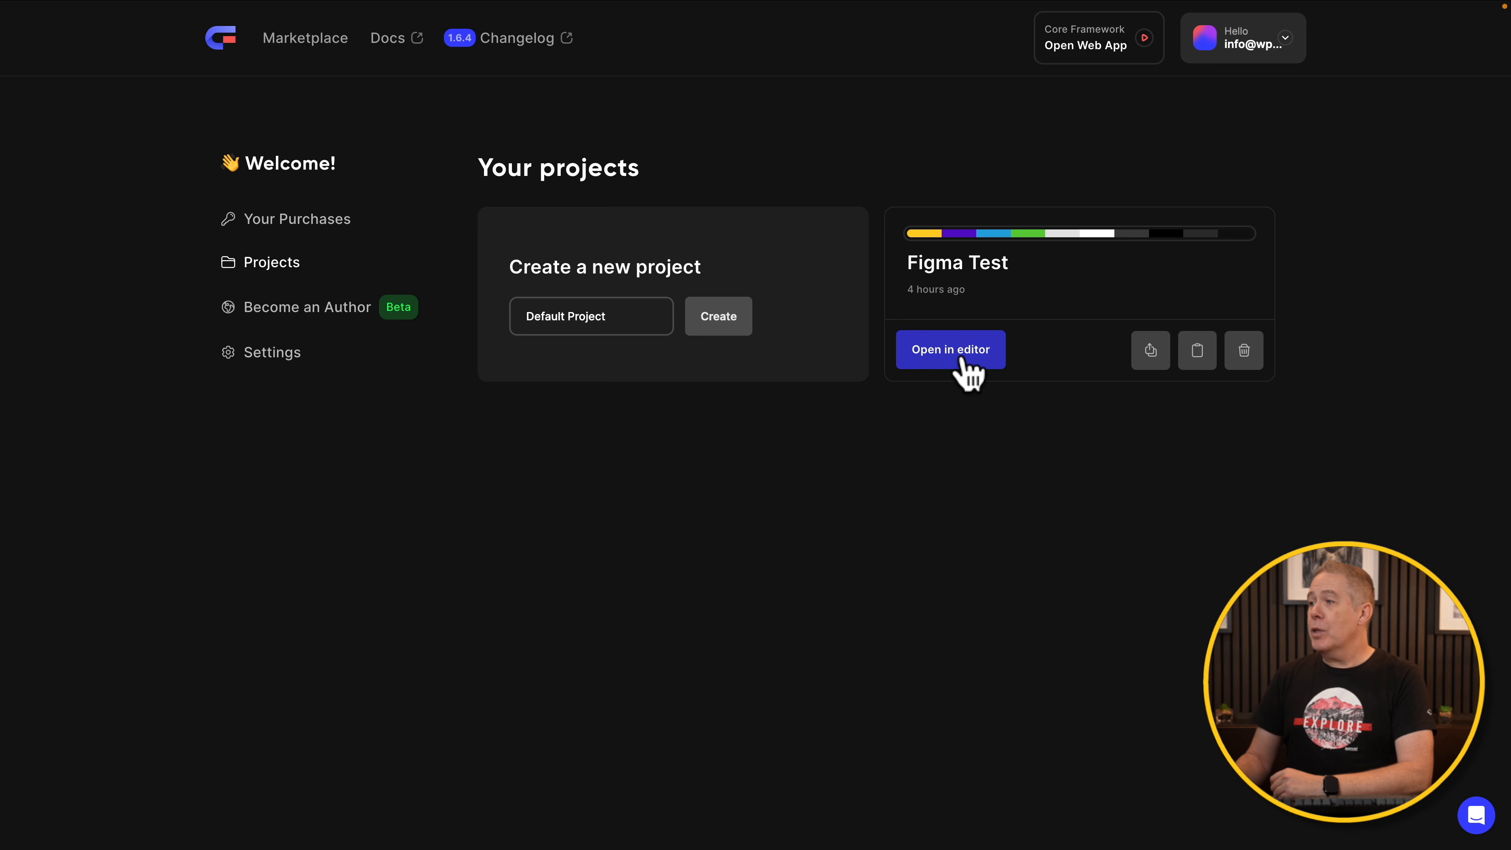
pyautogui.click(951, 349)
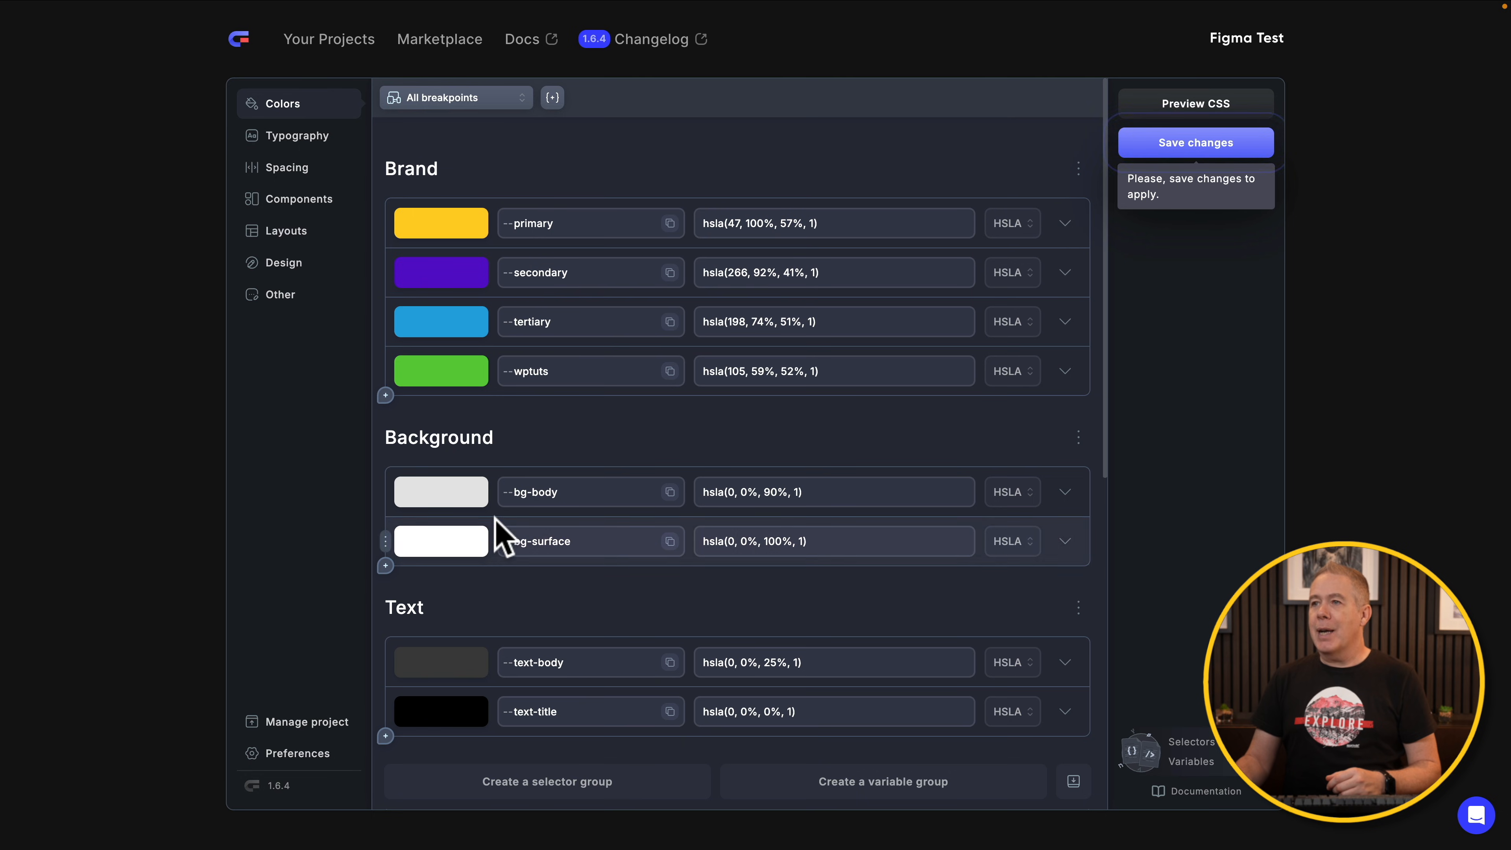
pyautogui.click(297, 135)
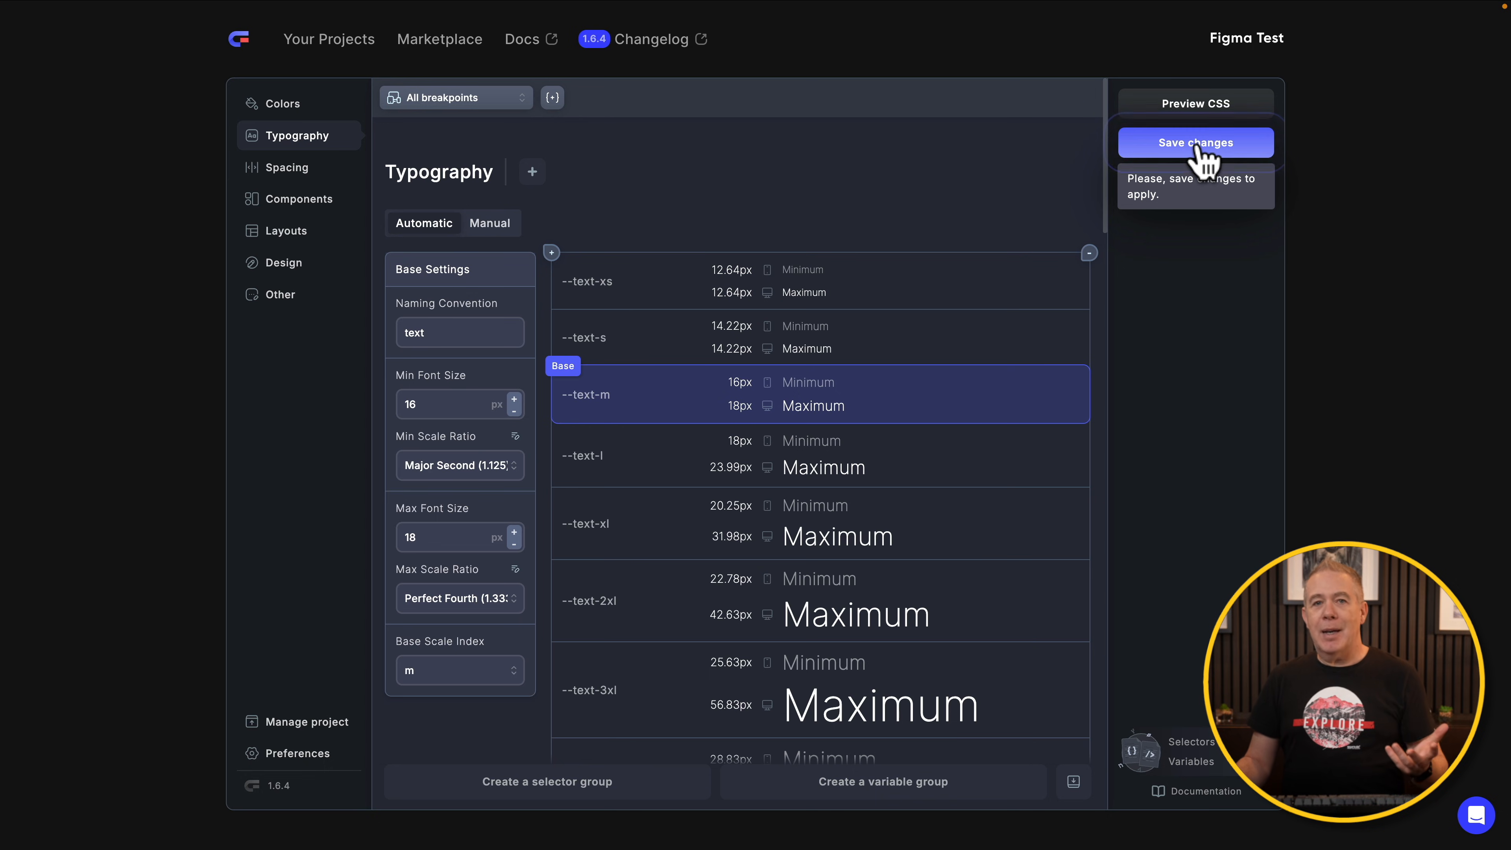
pyautogui.click(1197, 142)
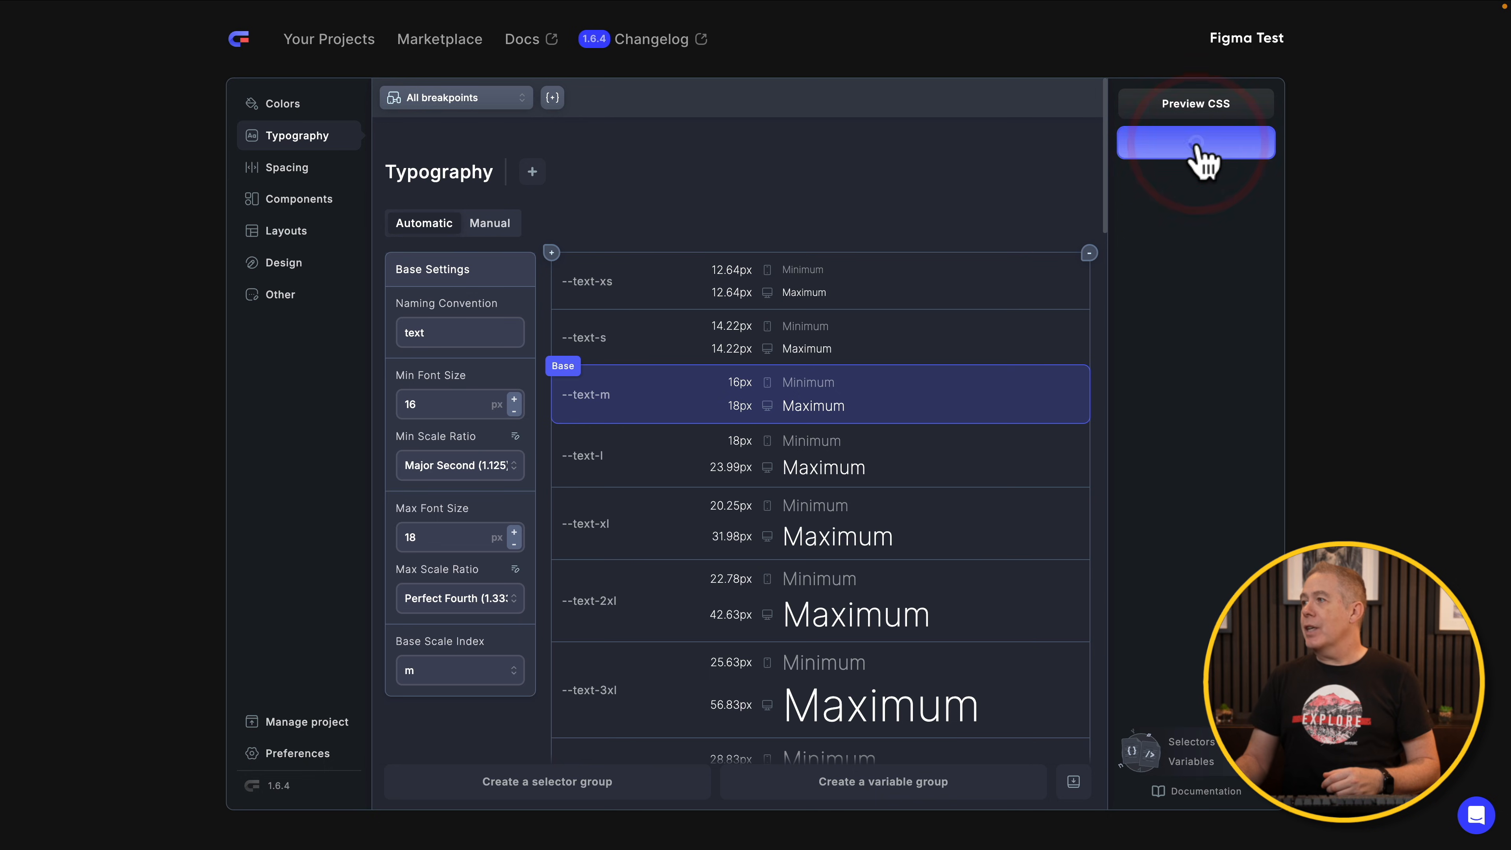
# Preview the generated :root CSS and scroll from colour variables down to shadows
pyautogui.click(1196, 104)
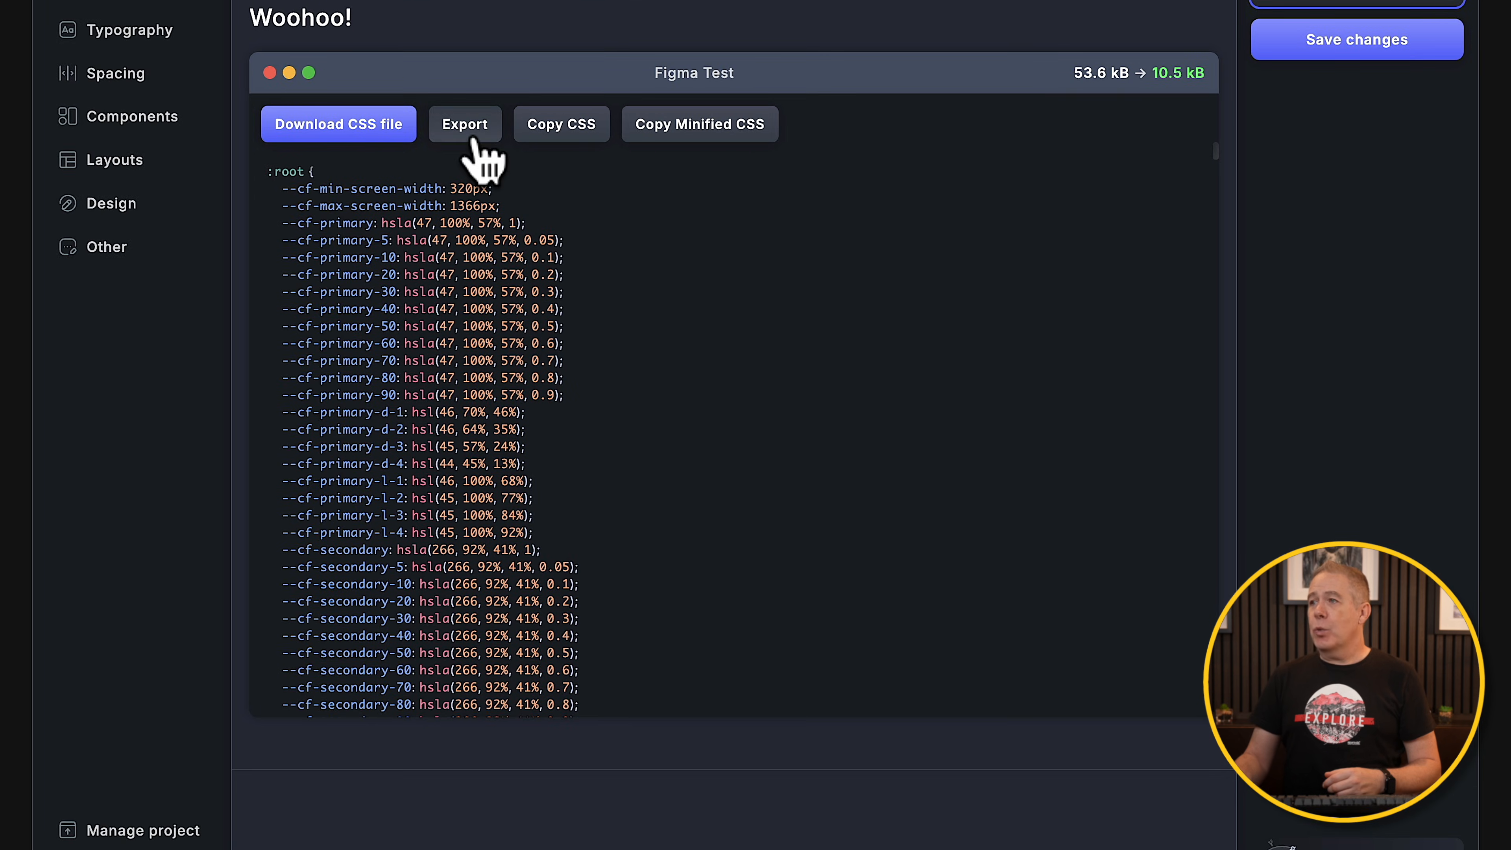
pyautogui.moveTo(681, 140)
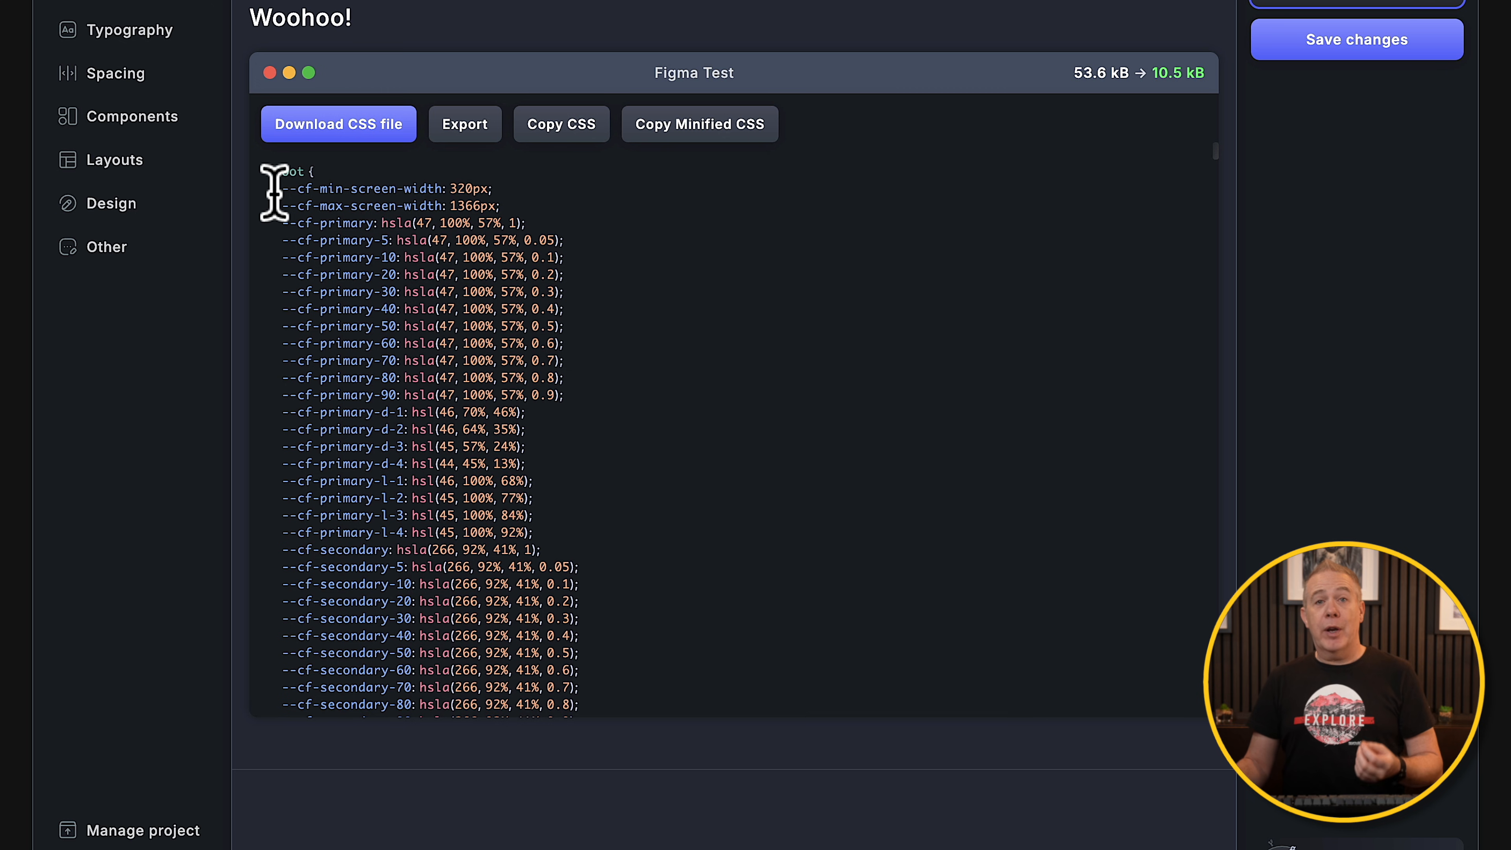
pyautogui.scroll(-3)
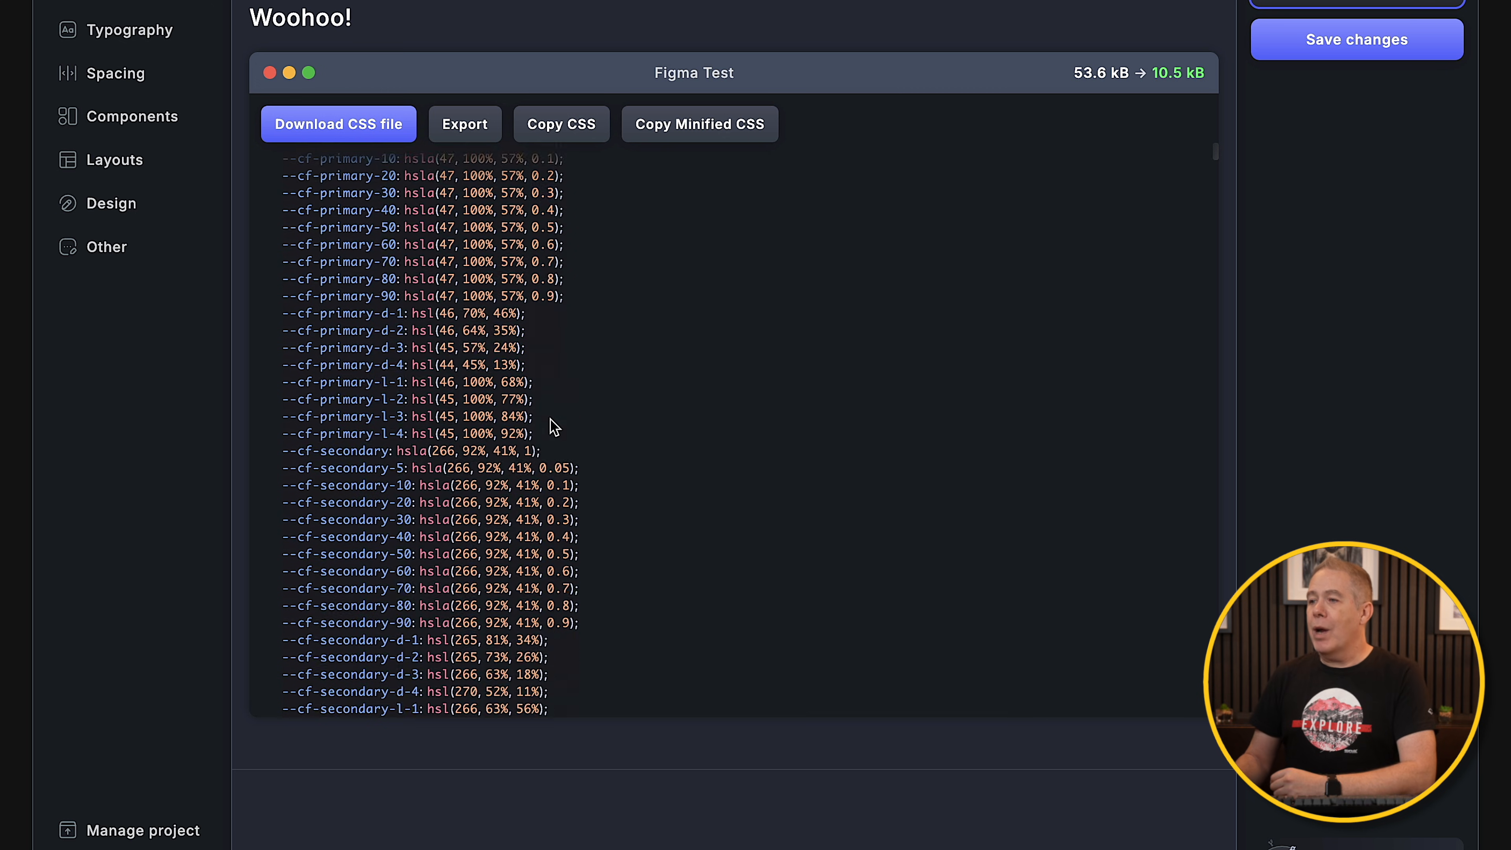
pyautogui.scroll(-3)
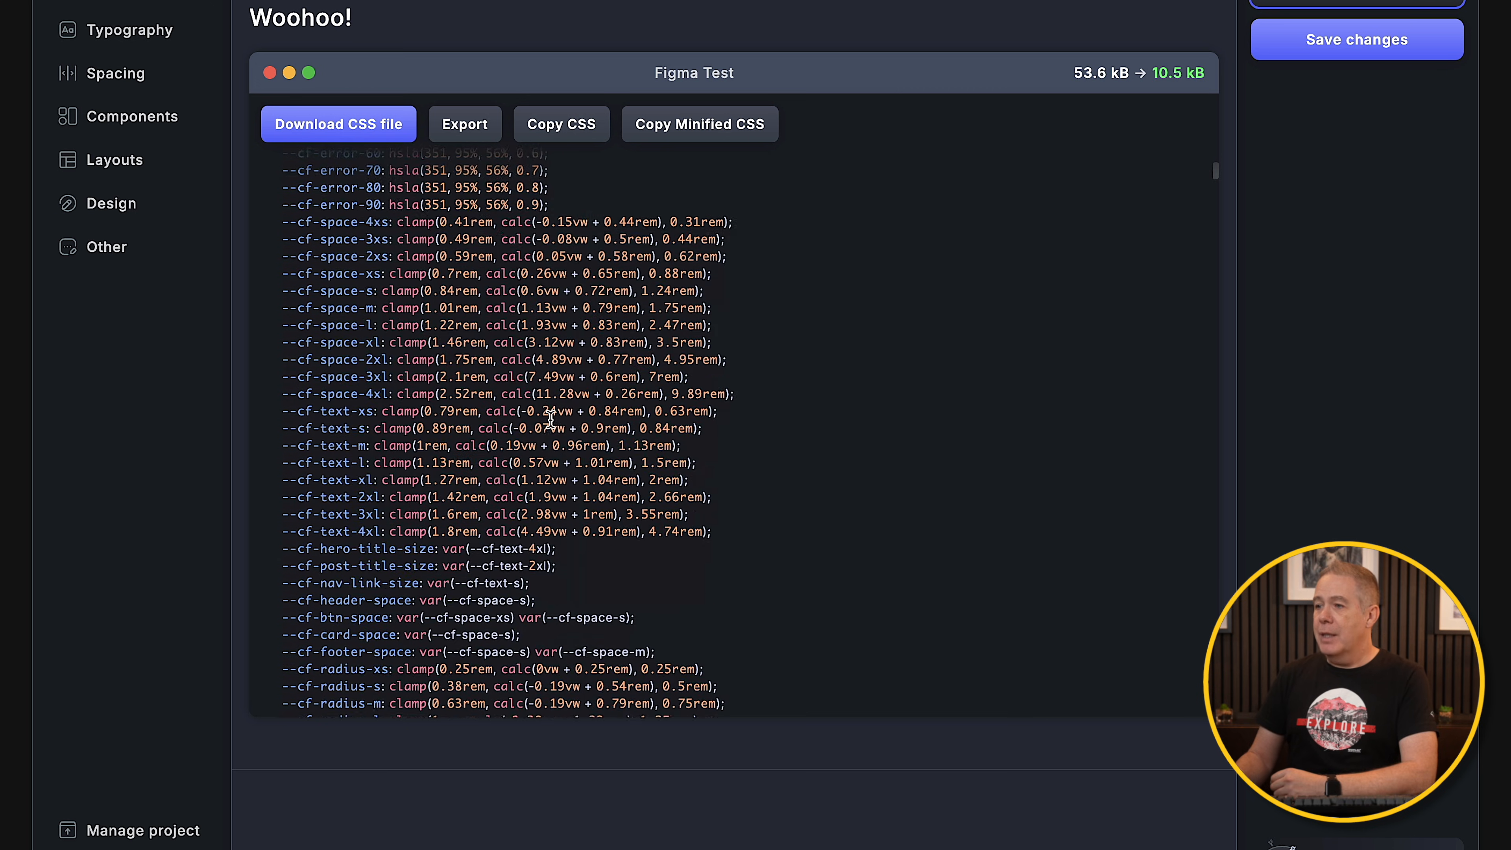
pyautogui.scroll(-3)
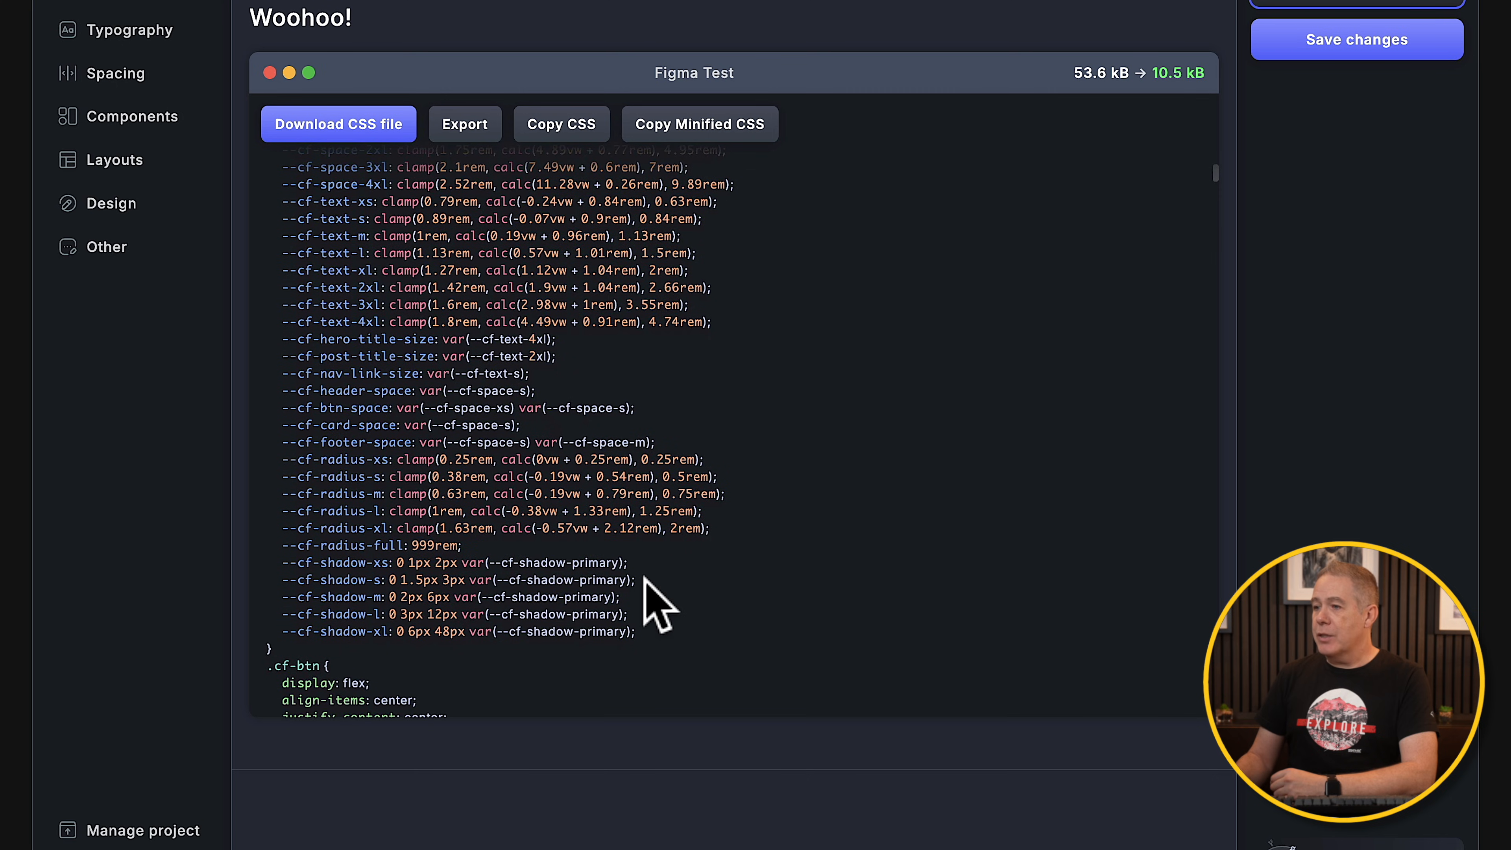
pyautogui.moveTo(646, 641)
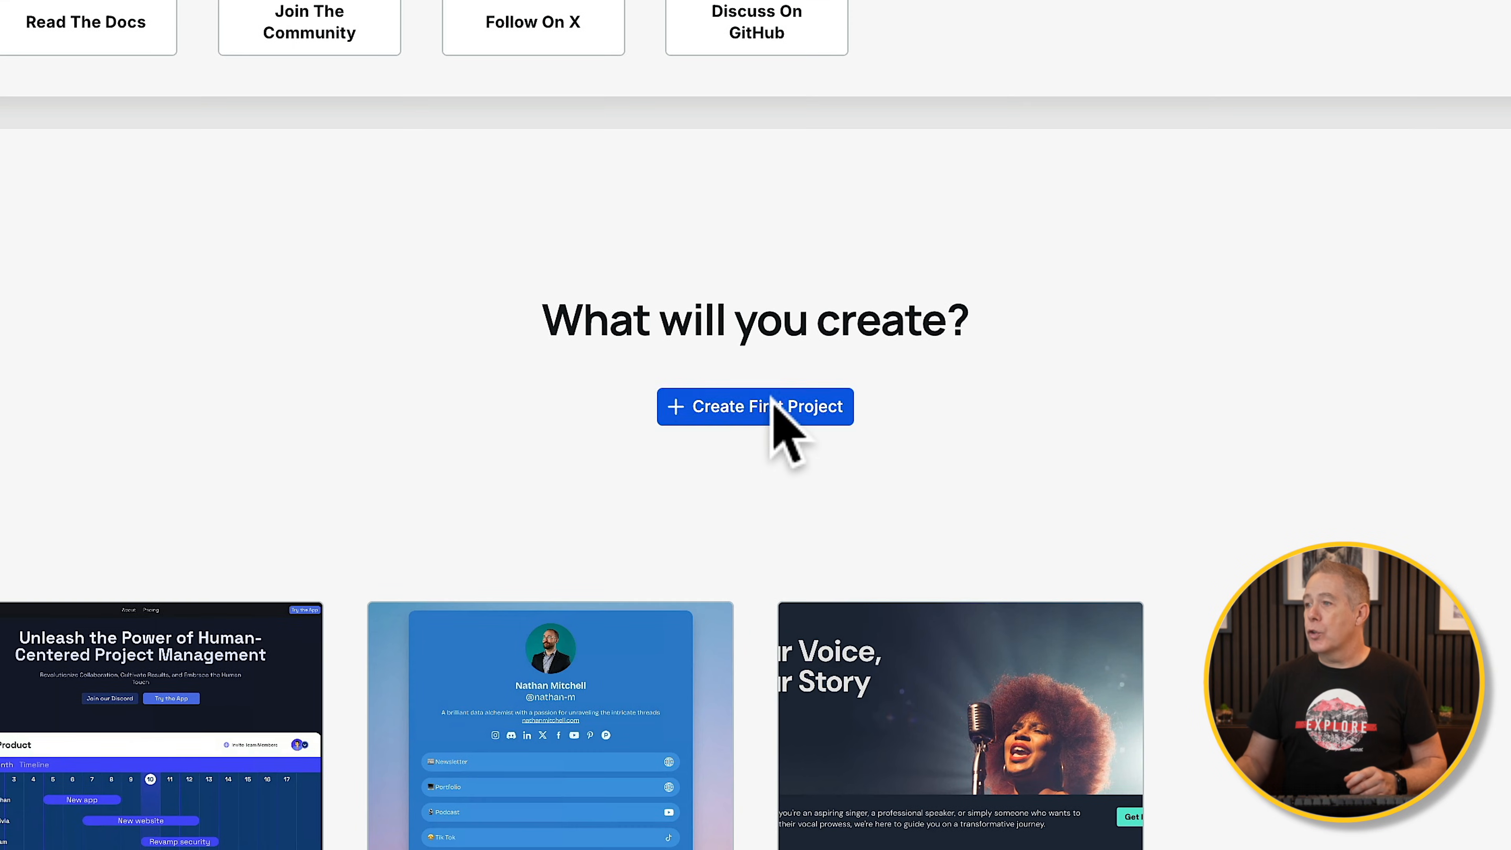
# Create a first Webstudio project titled 'Core Framework'
pyautogui.click(766, 406)
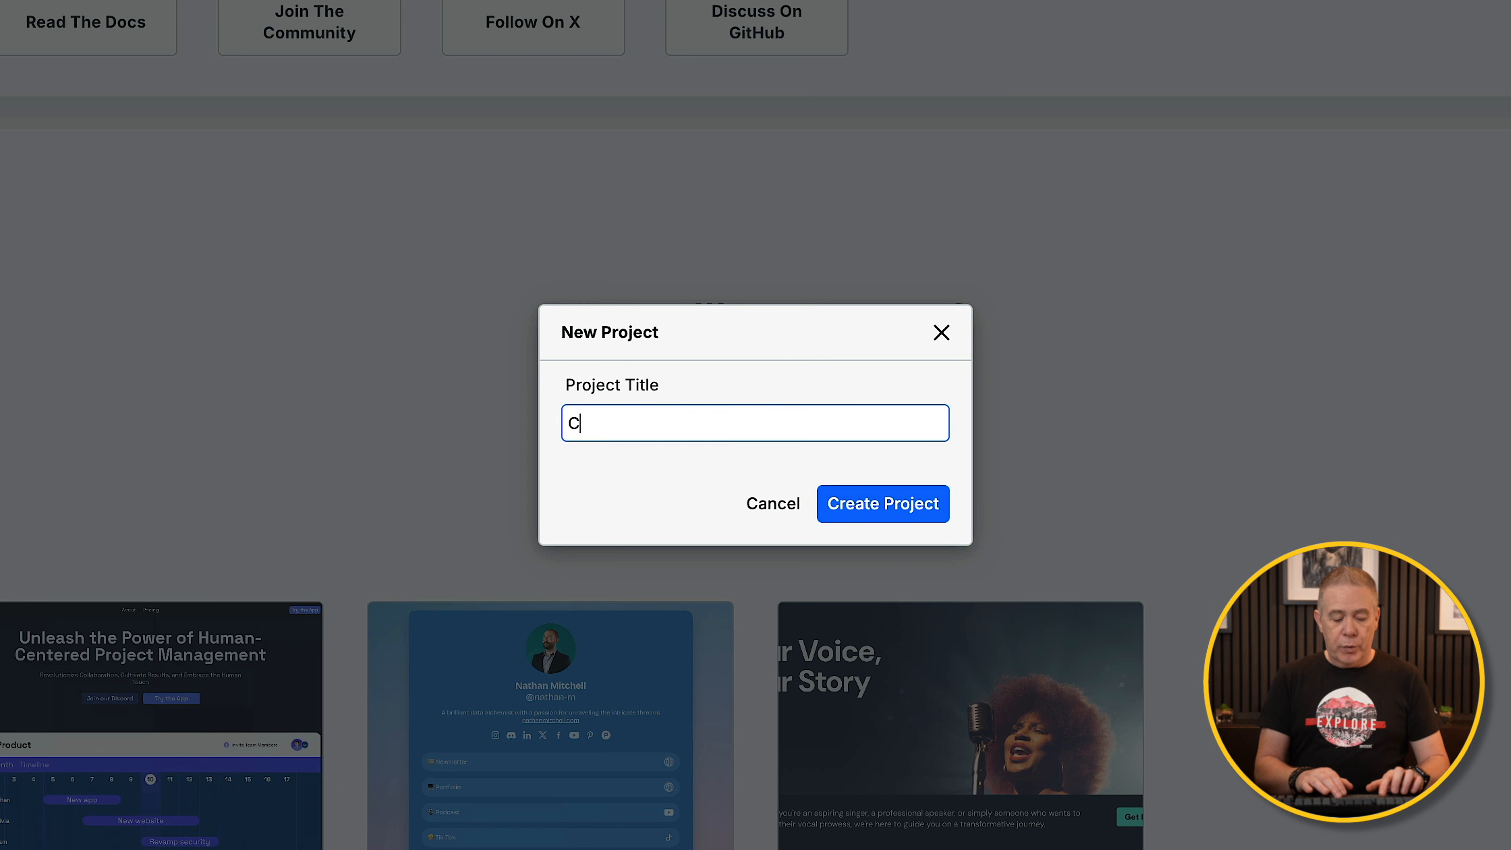
pyautogui.write('ore Framework')
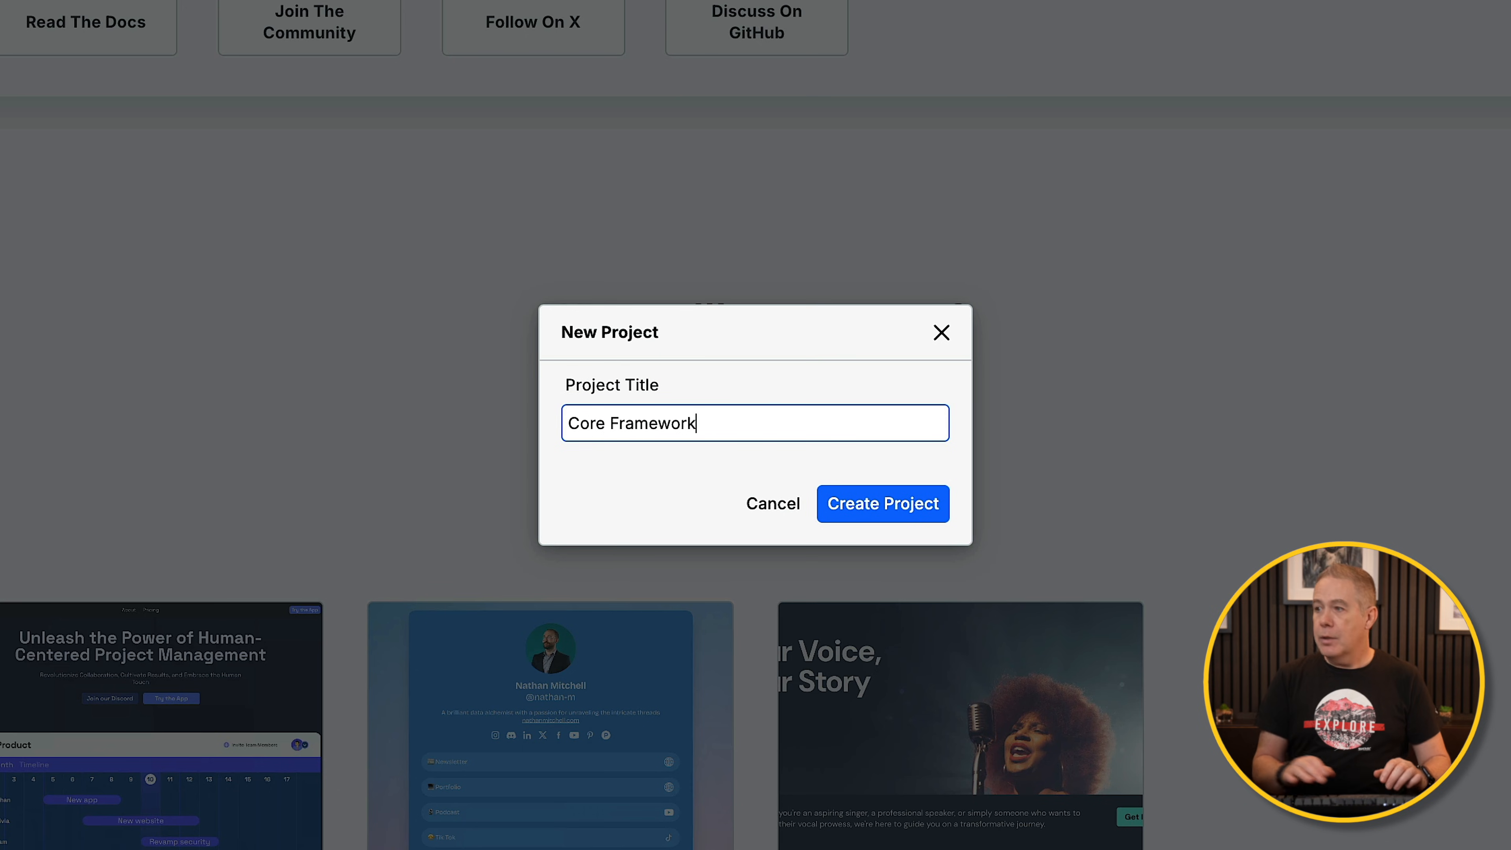
pyautogui.click(883, 503)
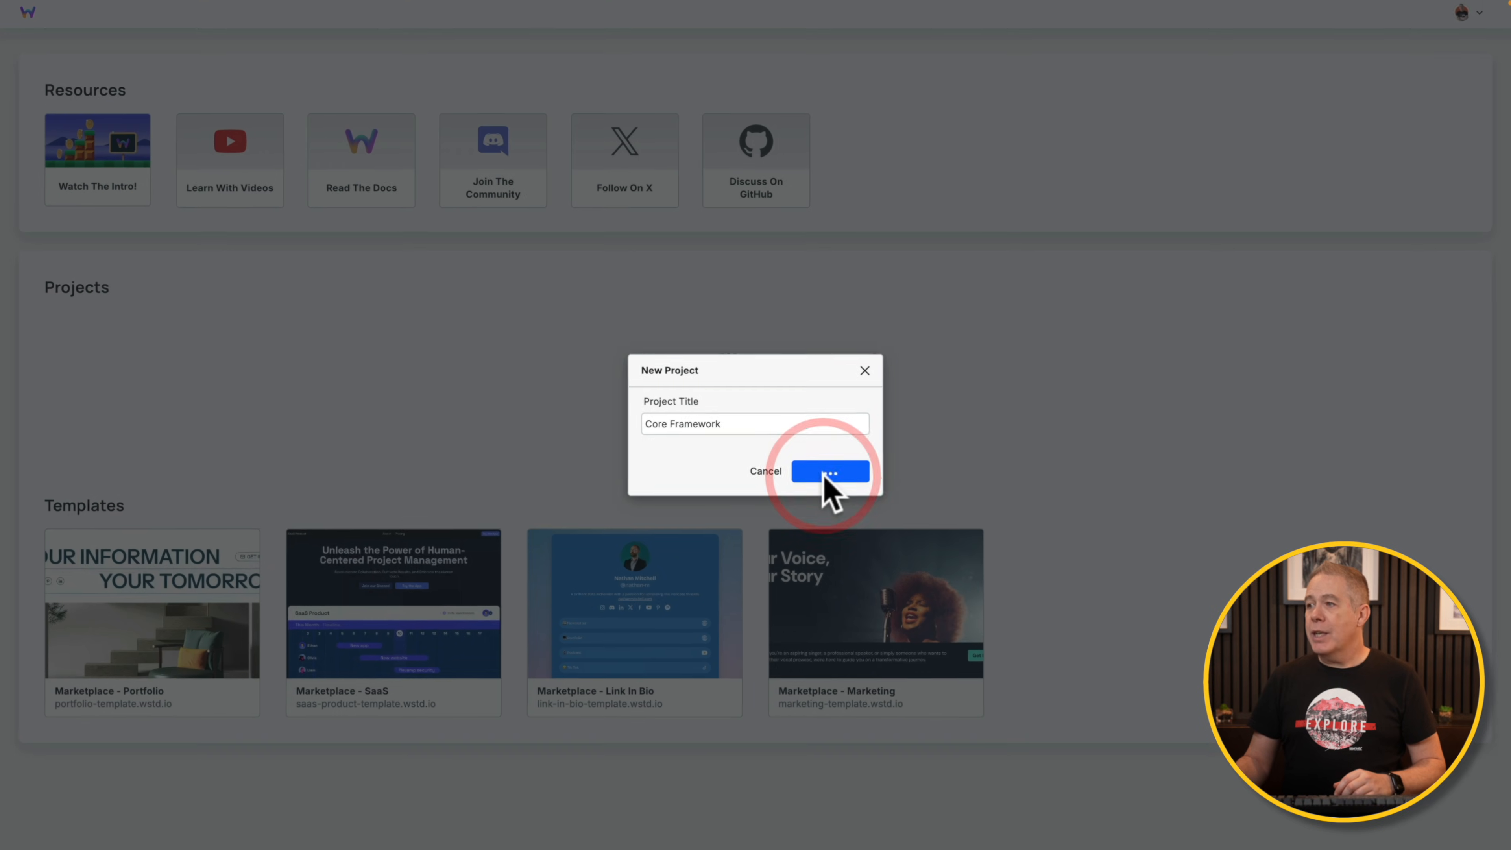
pyautogui.click(830, 472)
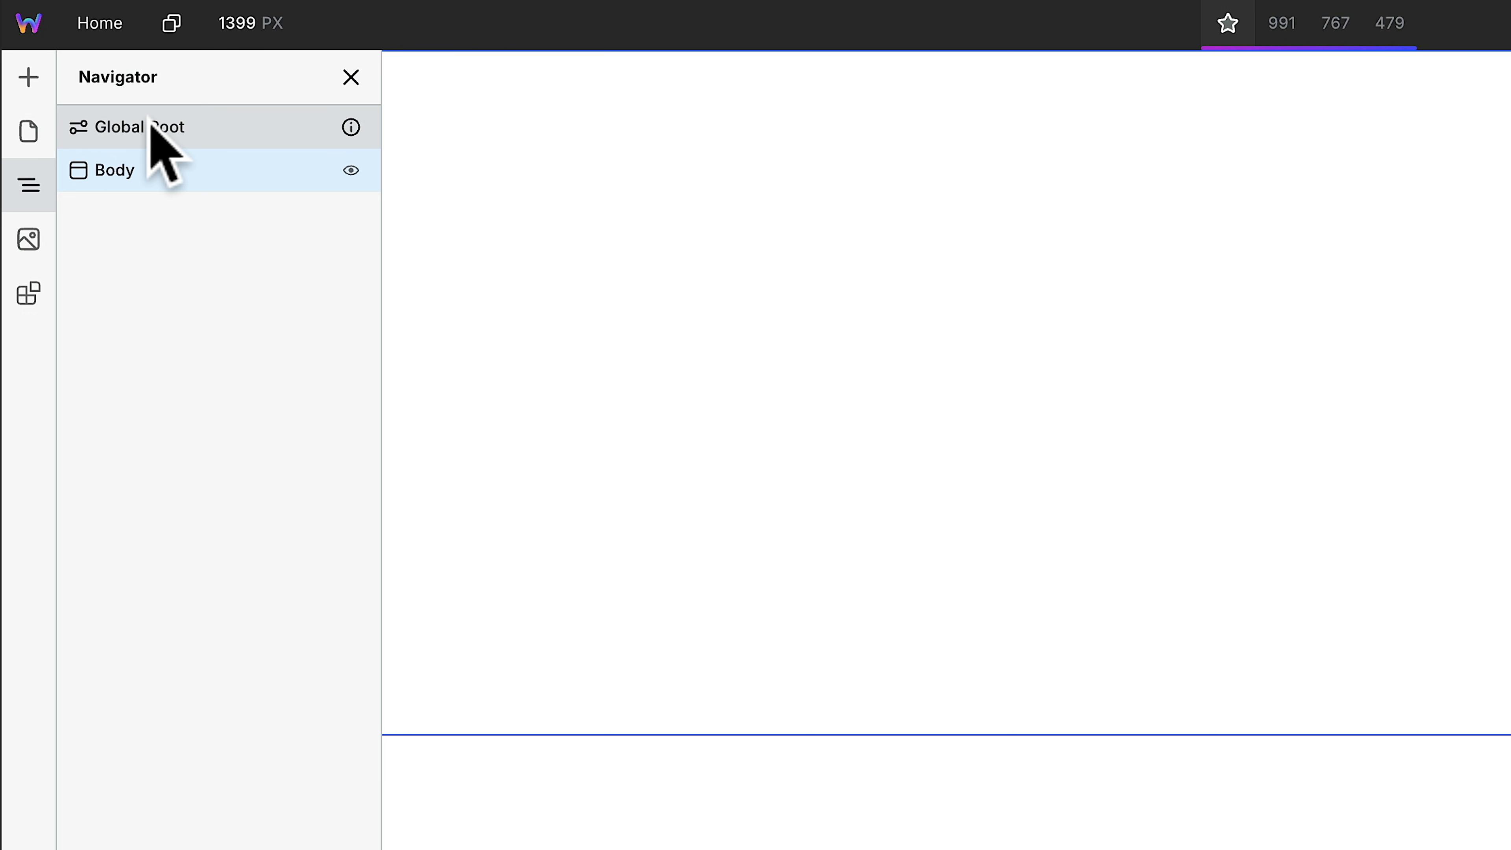
# Paste the Core Framework CSS variables into Global Root's Advanced styles field
pyautogui.click(140, 128)
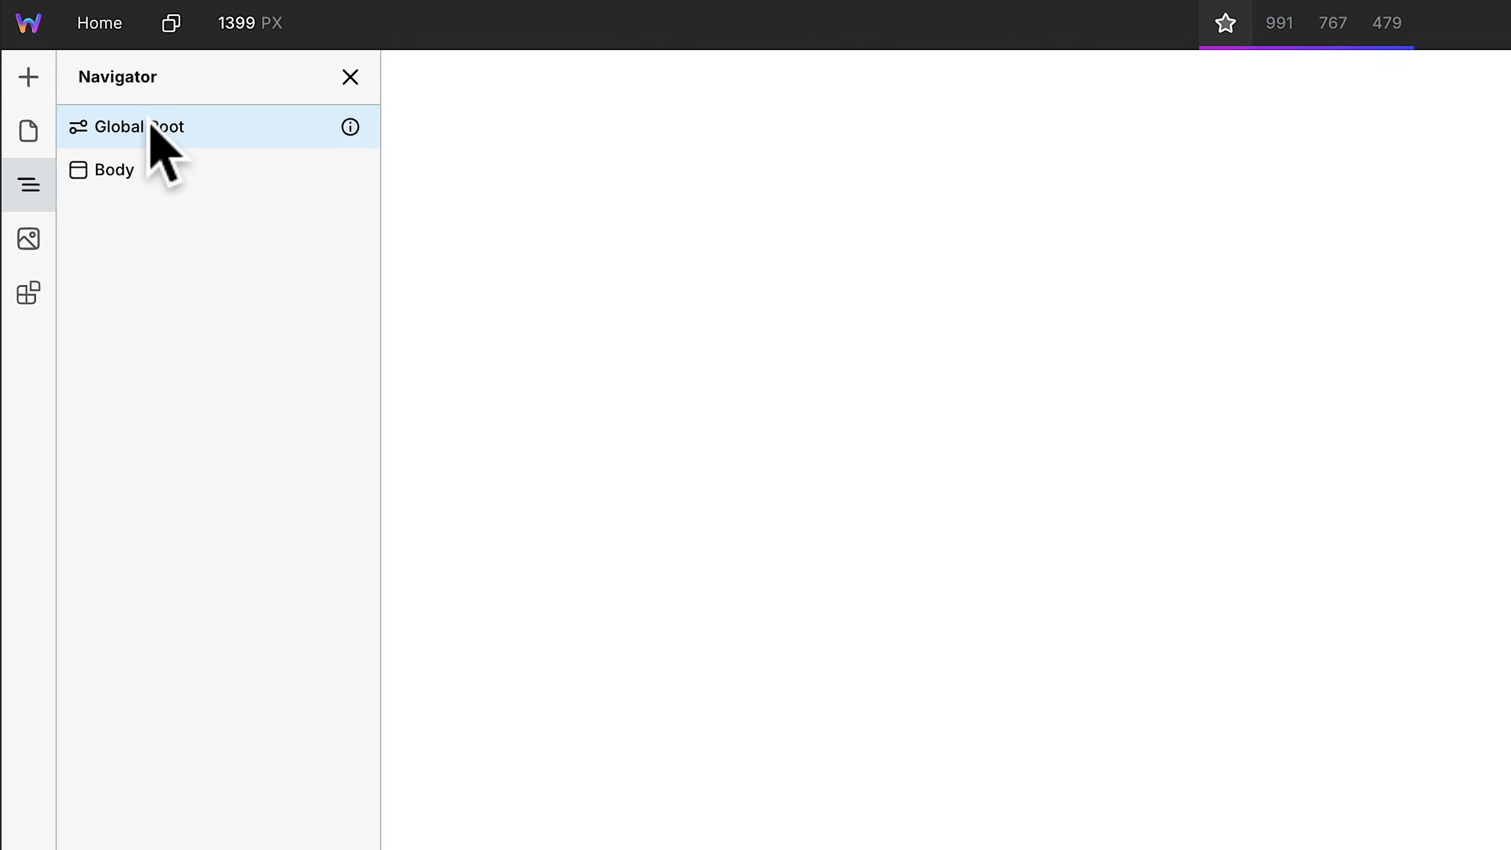
pyautogui.click(130, 127)
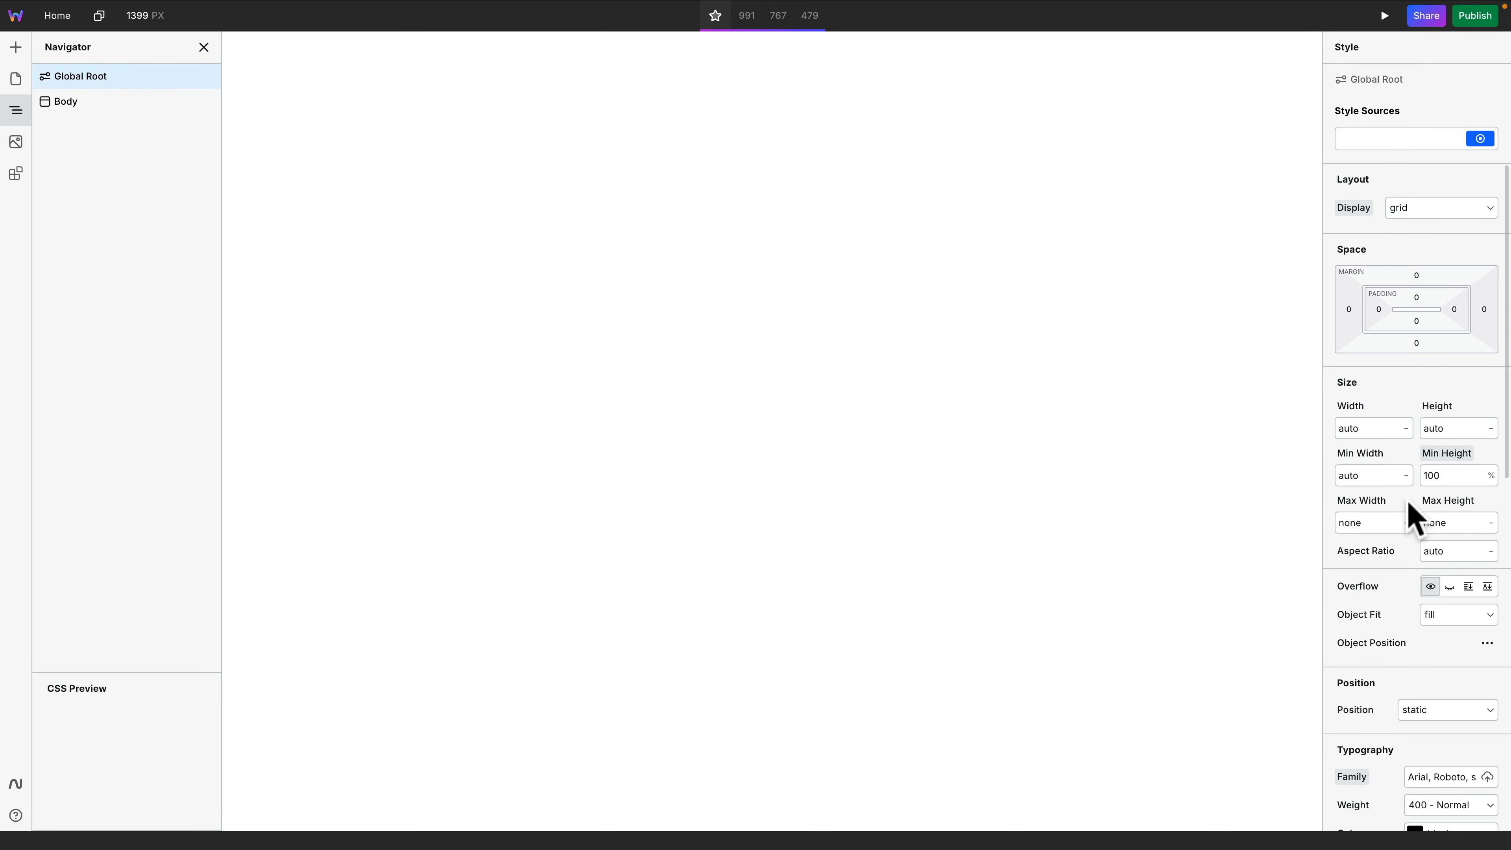
pyautogui.scroll(-3)
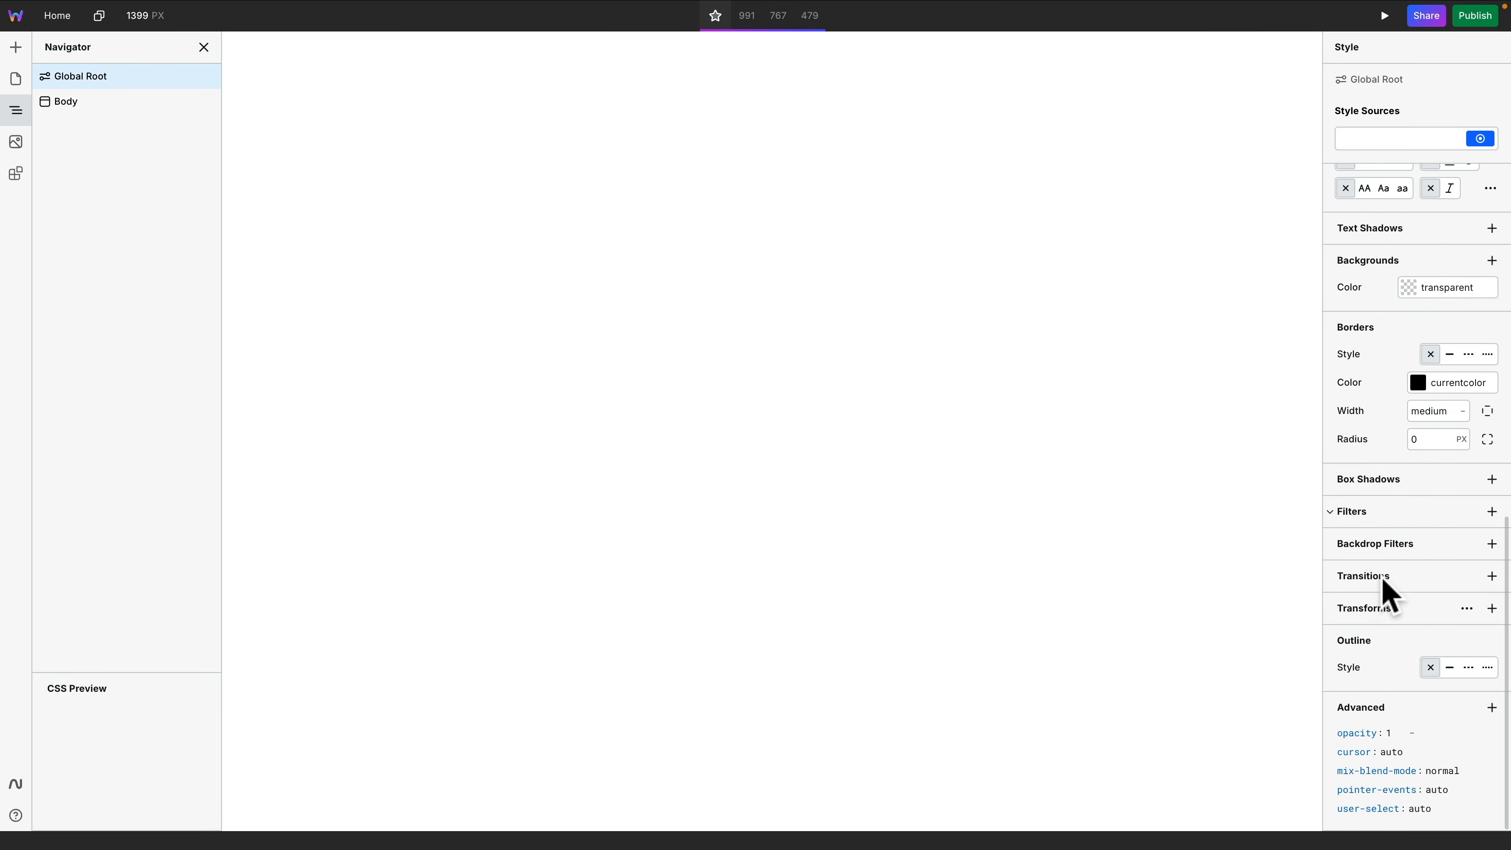
pyautogui.click(1492, 708)
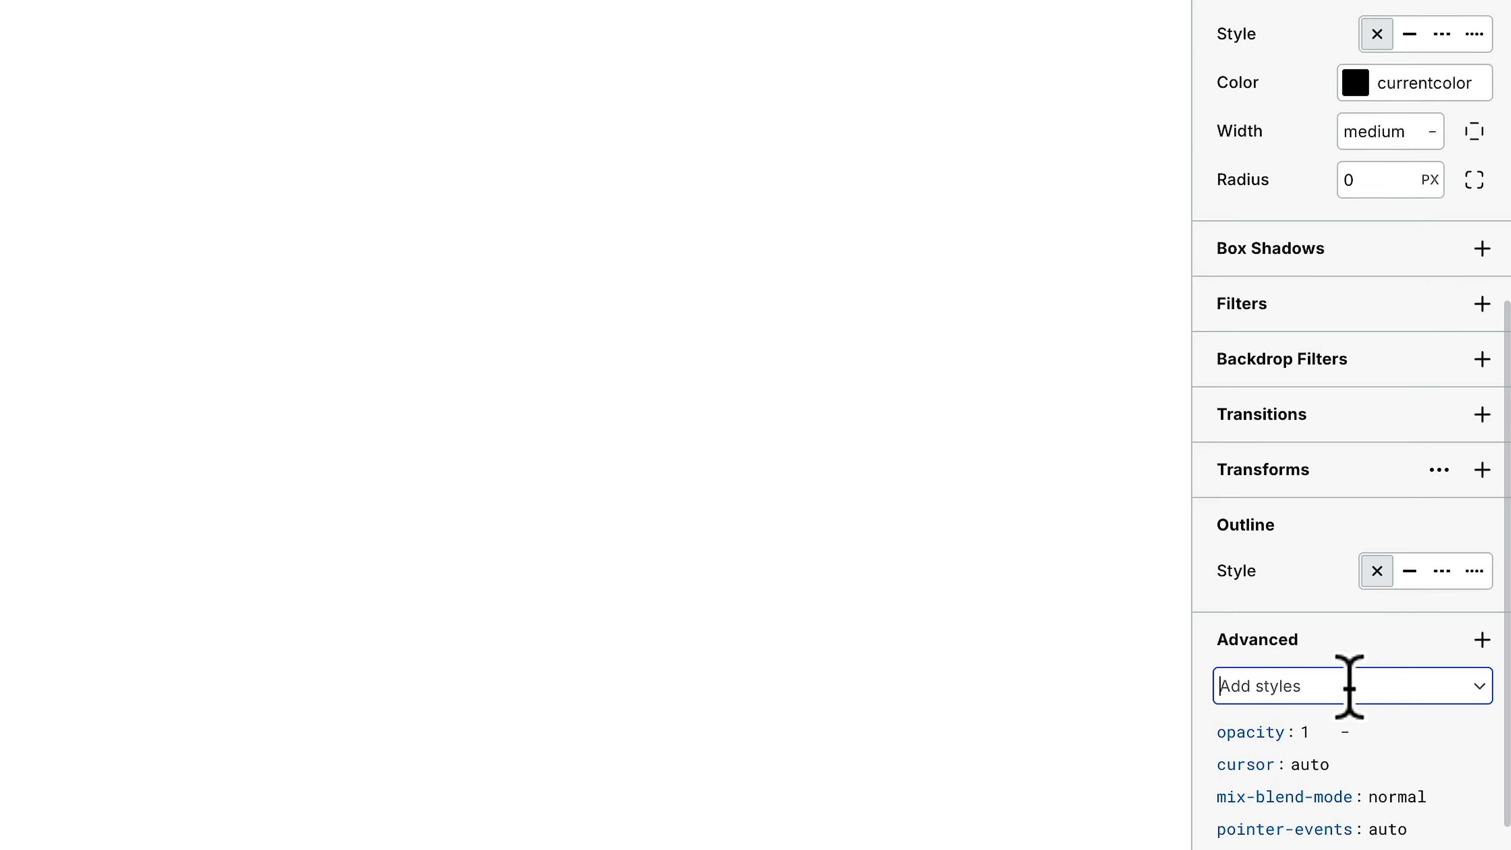
pyautogui.write('48px var(--cf-shadow-primary);')
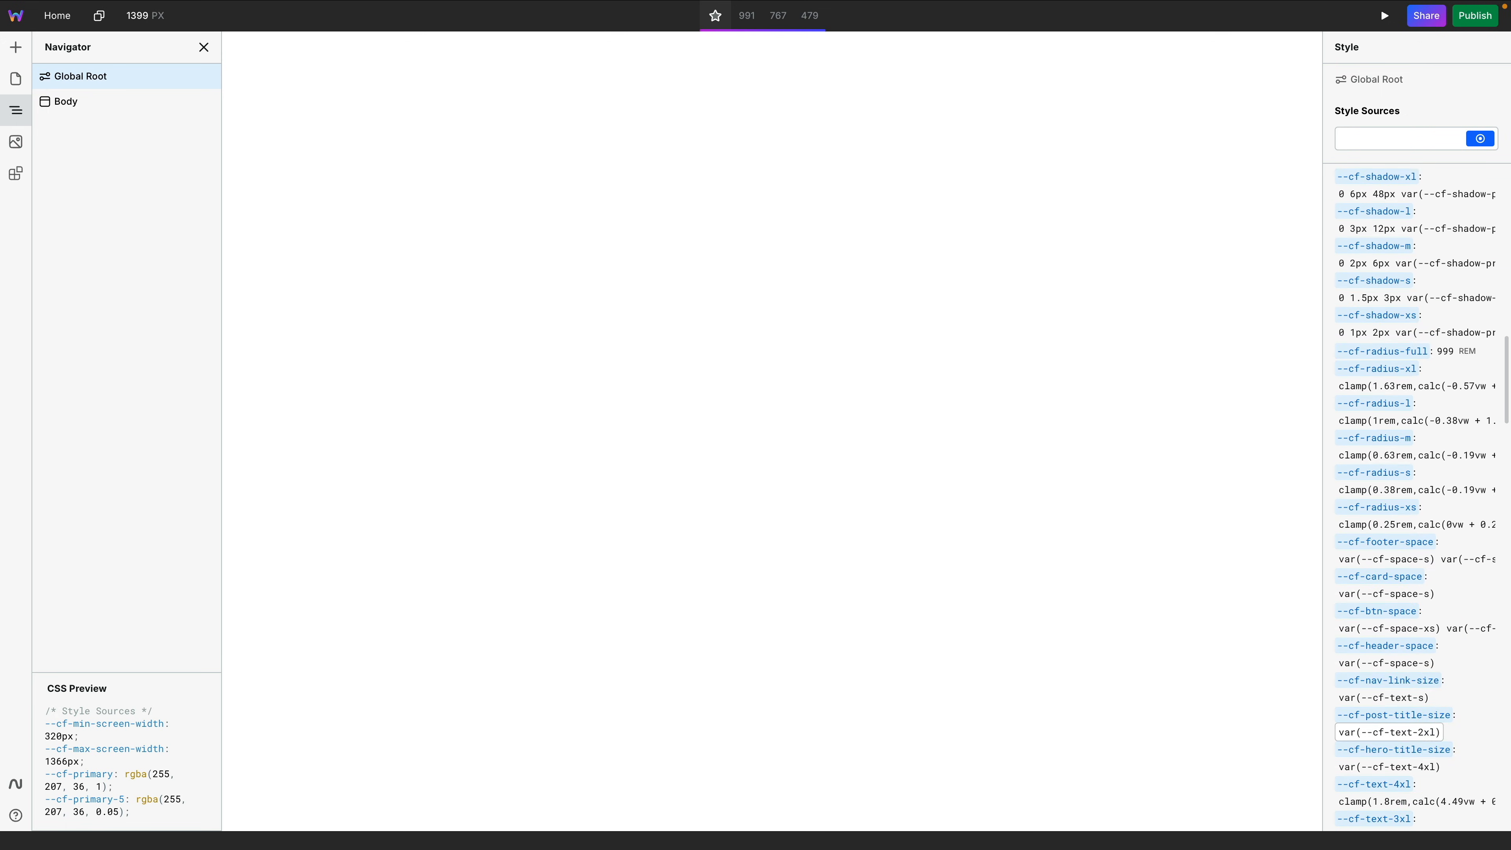
pyautogui.scroll(-3)
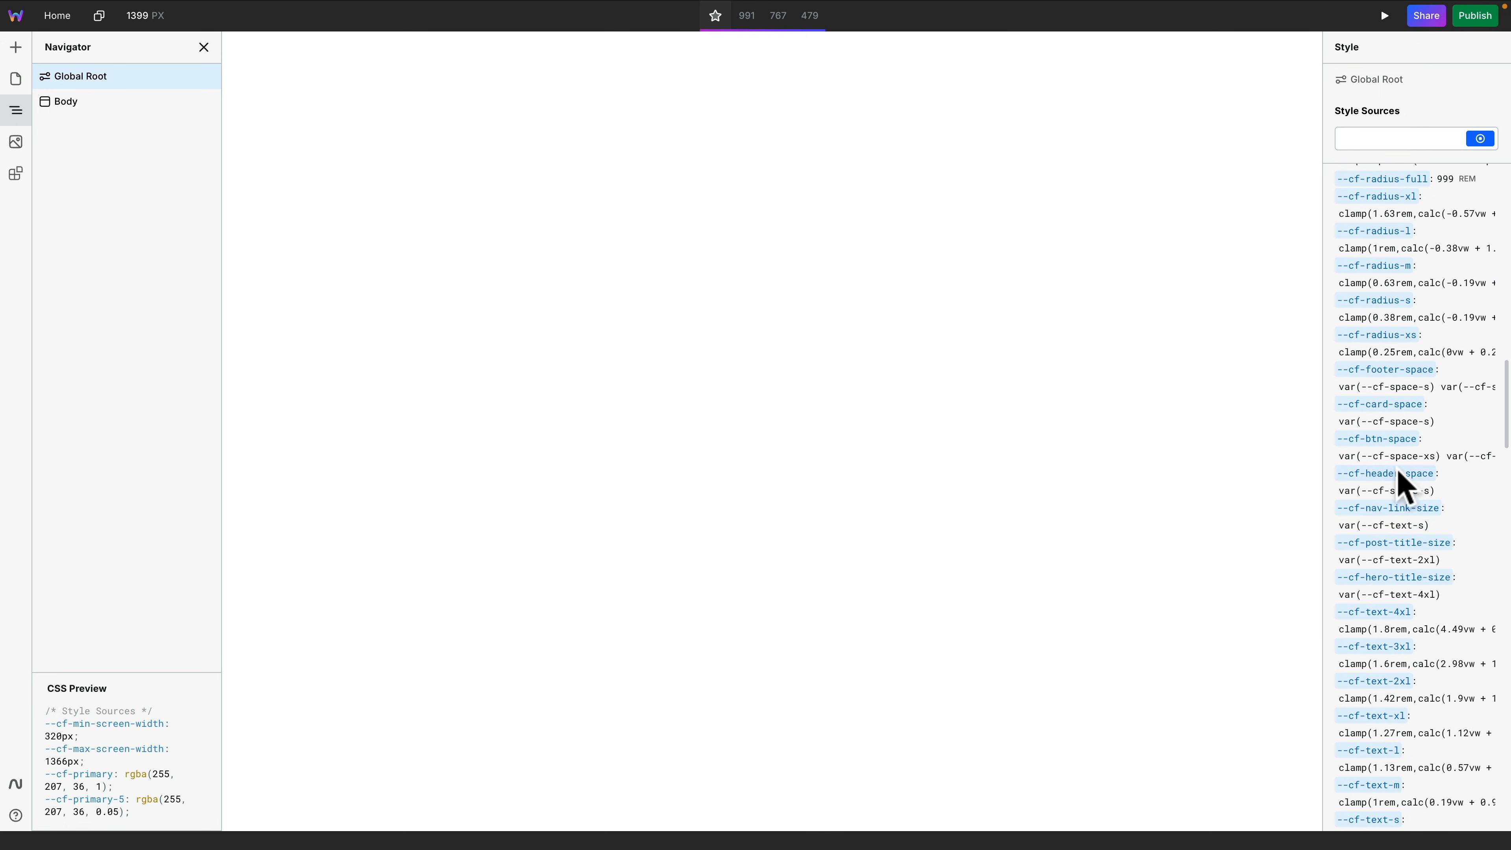
pyautogui.scroll(-3)
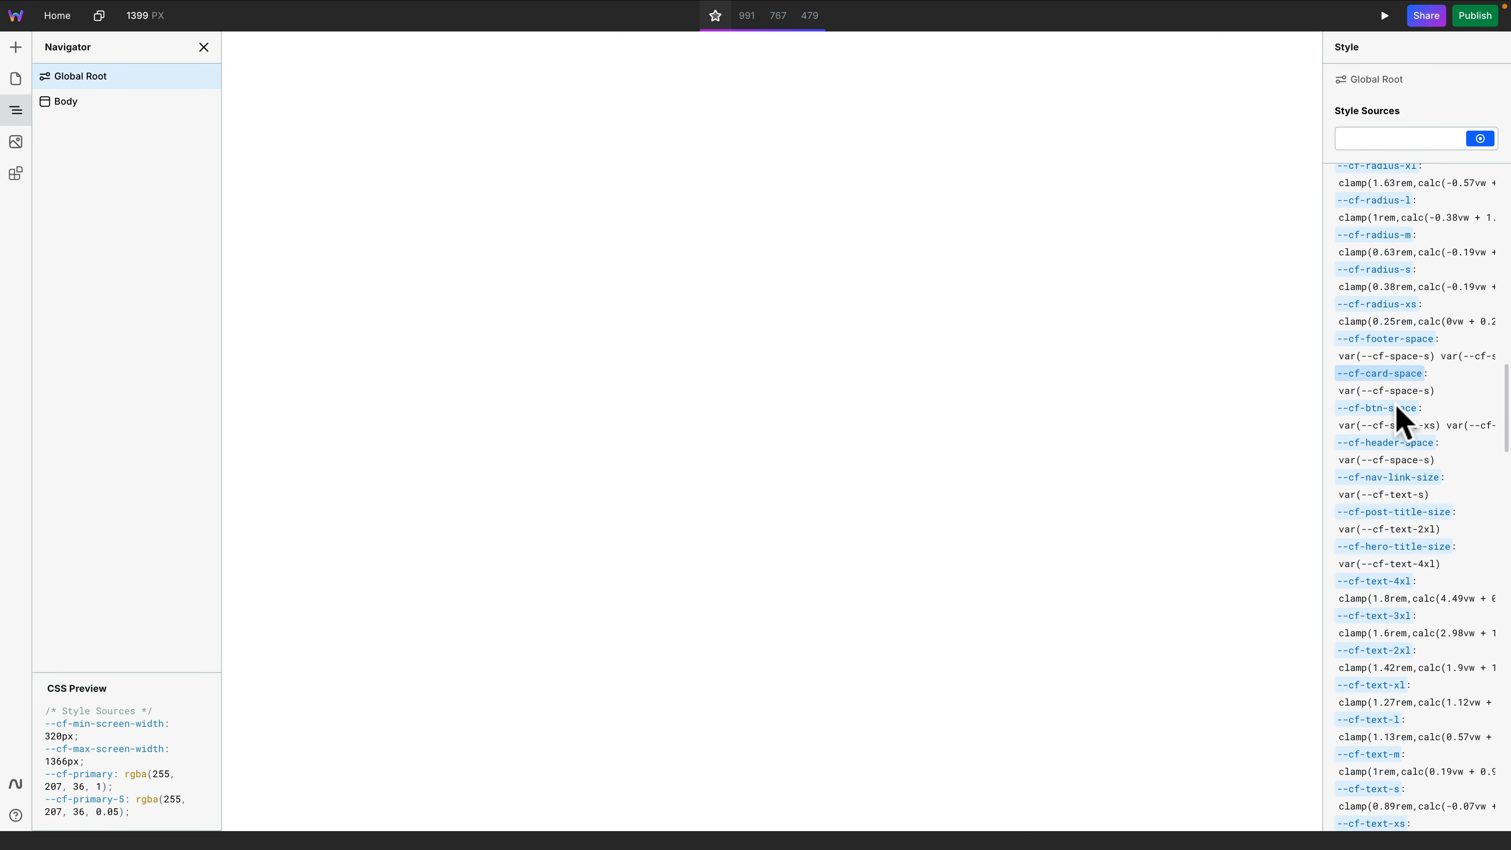
pyautogui.scroll(-3)
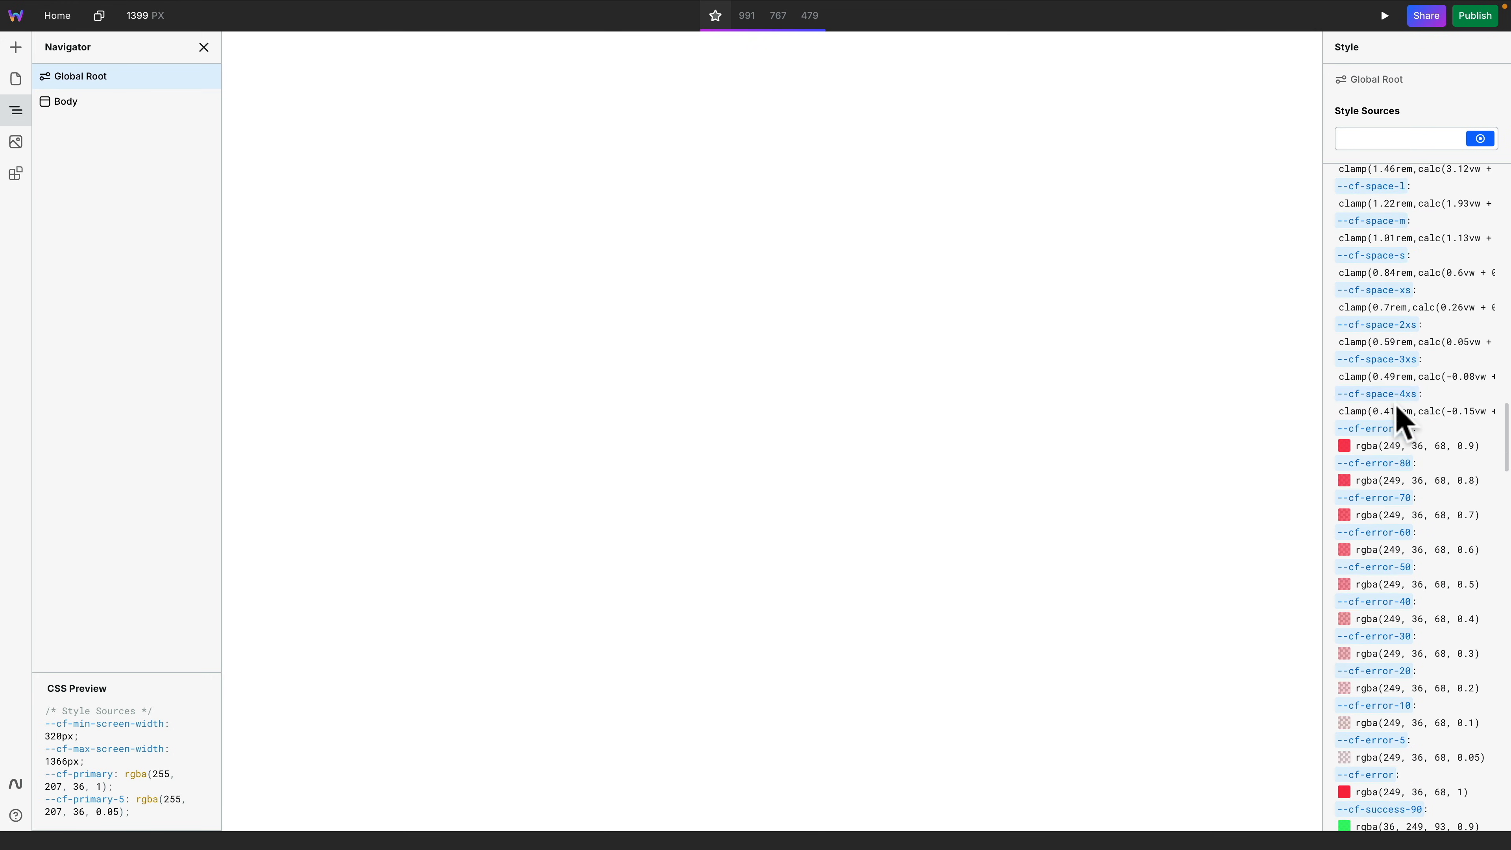
pyautogui.scroll(-3)
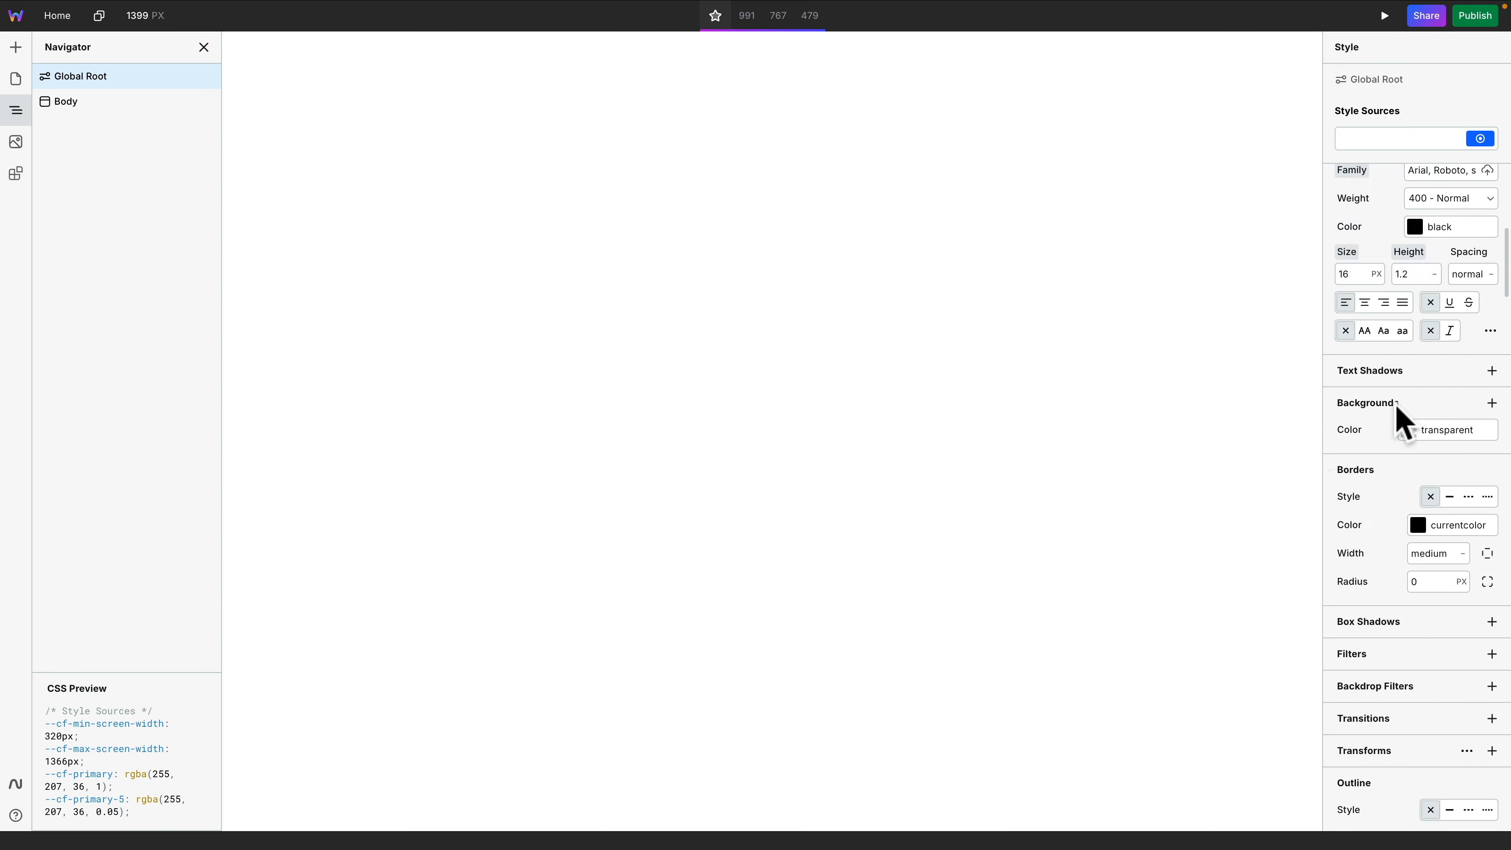
# Insert a Box component inside the page Body
pyautogui.click(83, 76)
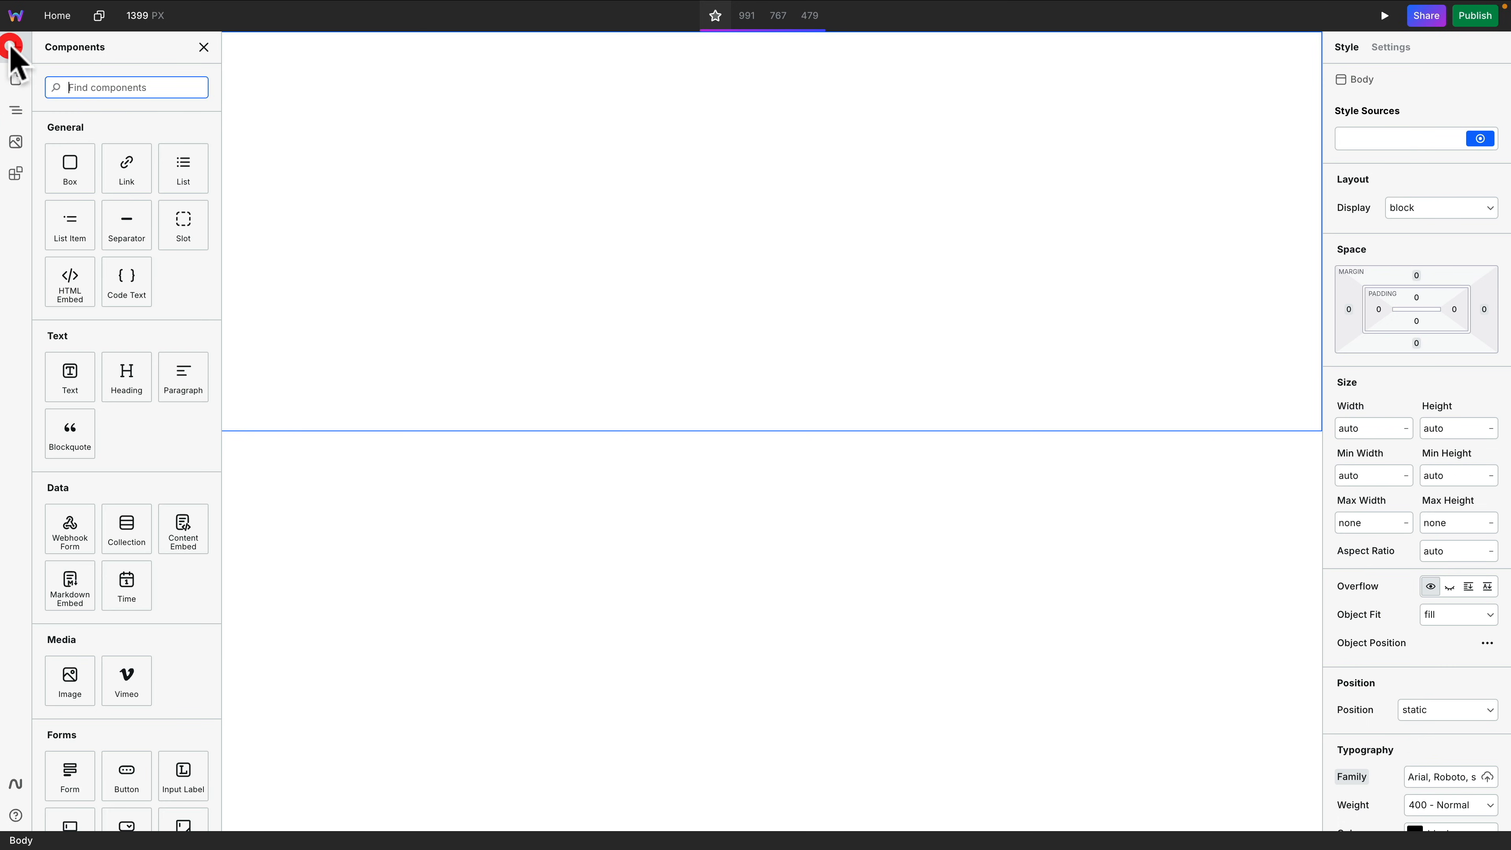
pyautogui.click(16, 109)
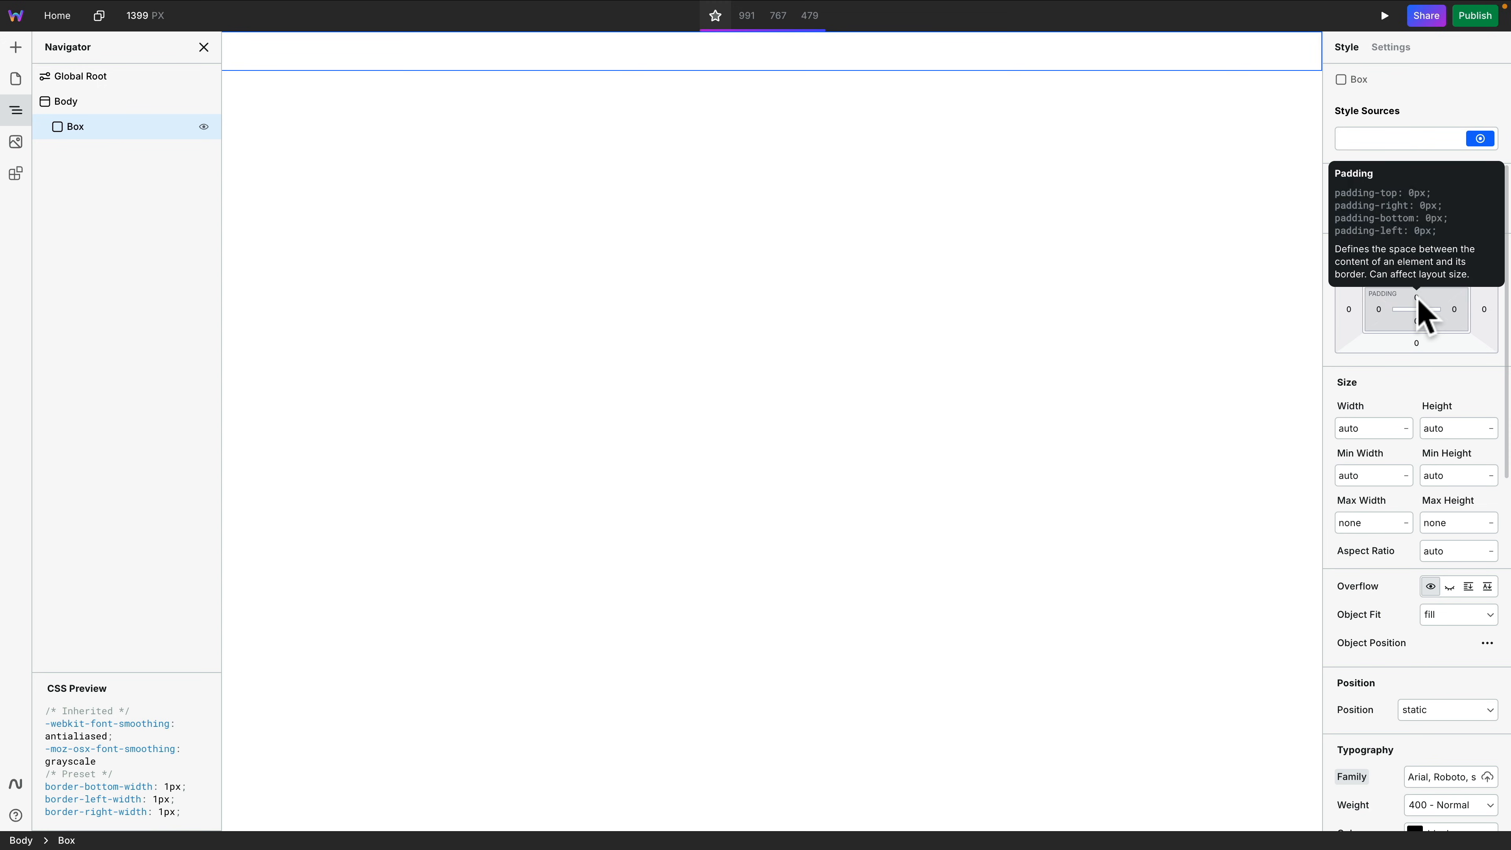
pyautogui.moveTo(1417, 309)
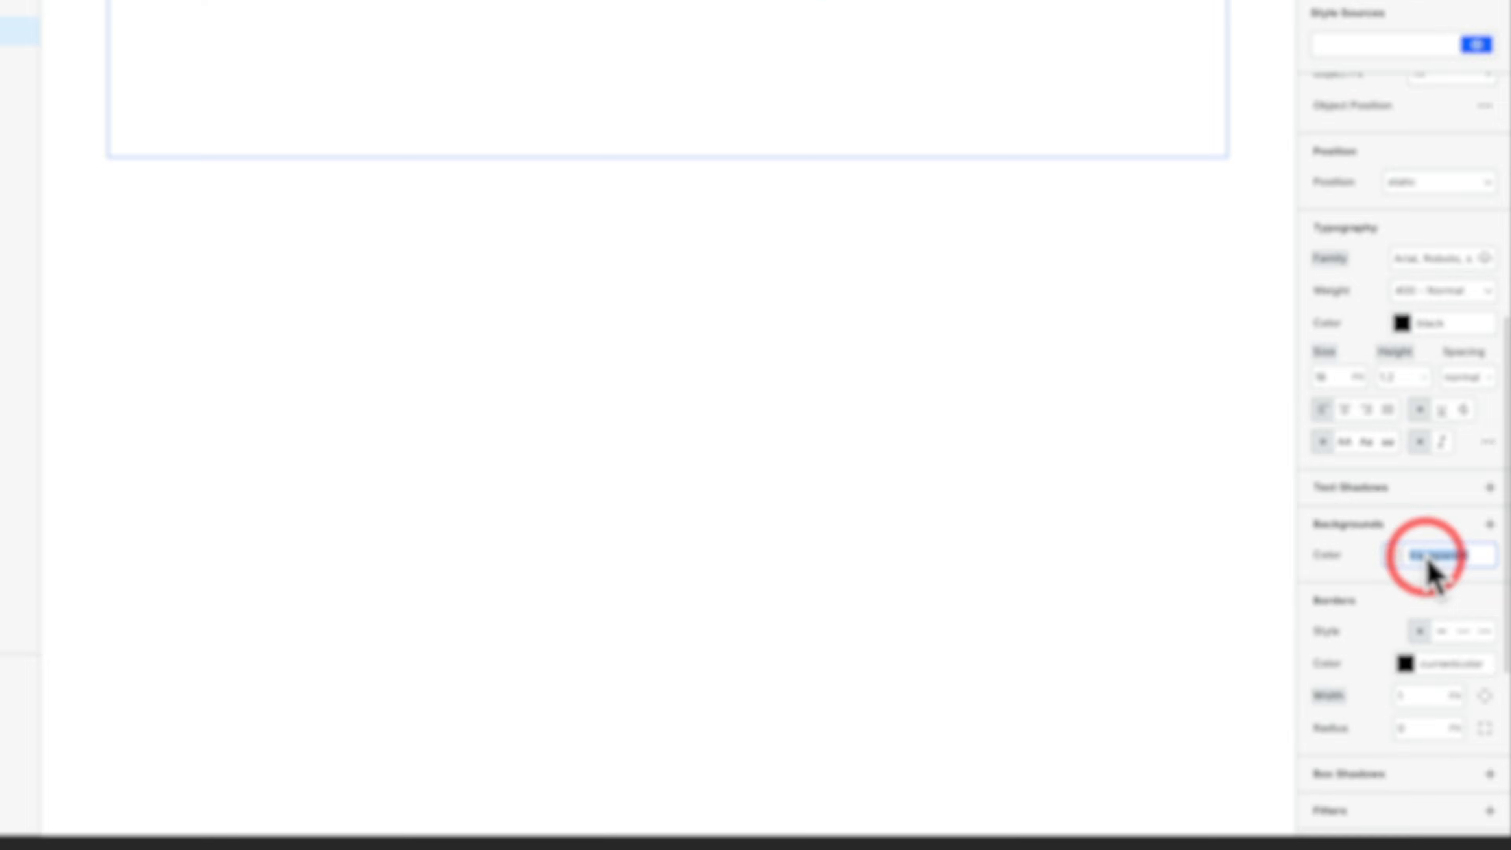
# Set the Box background colour to the --cf-primary variable
pyautogui.write('prim')
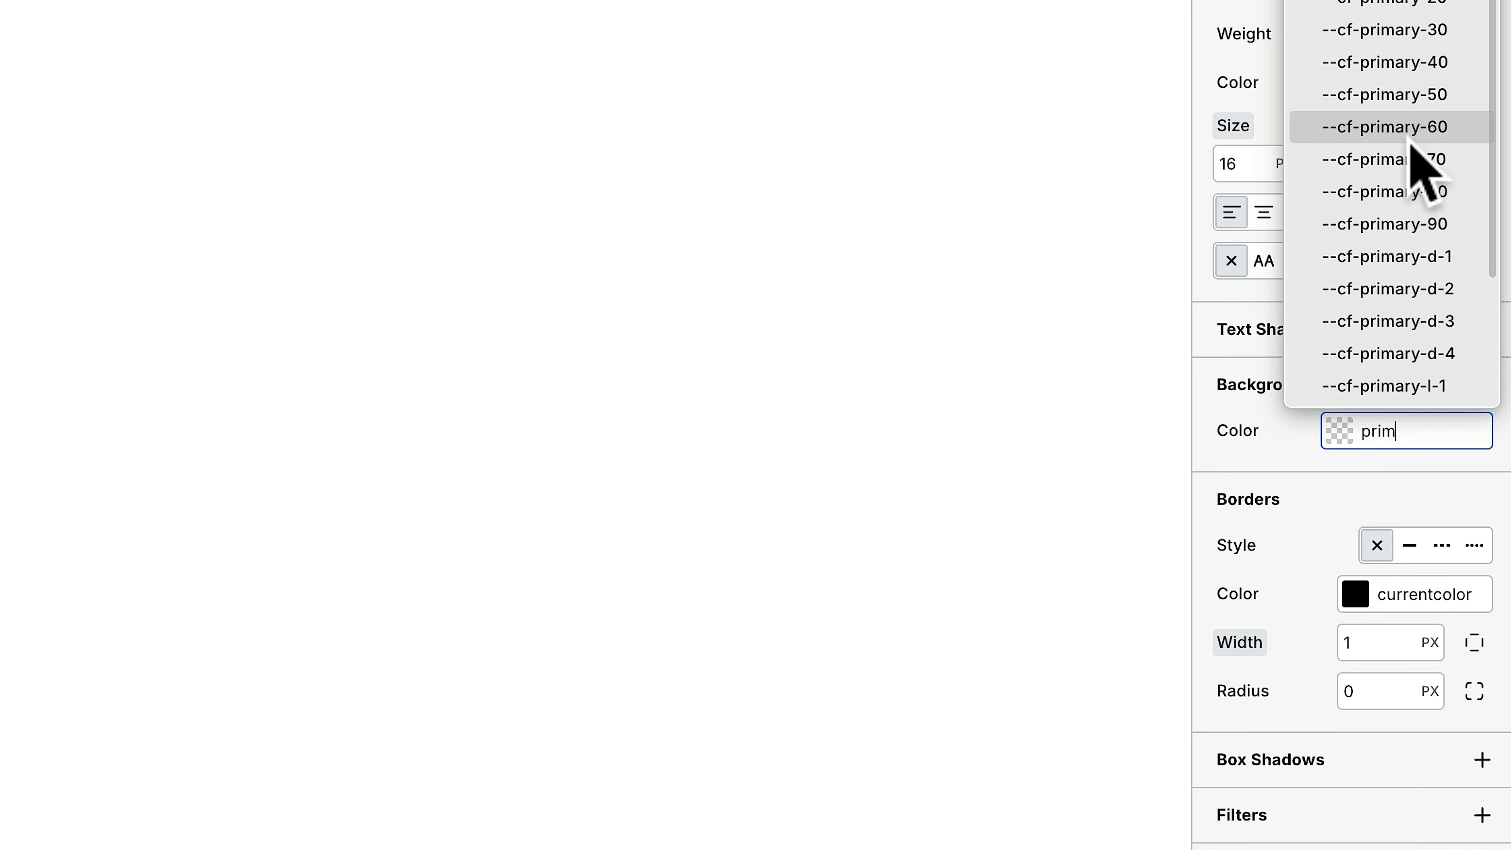
pyautogui.scroll(-3)
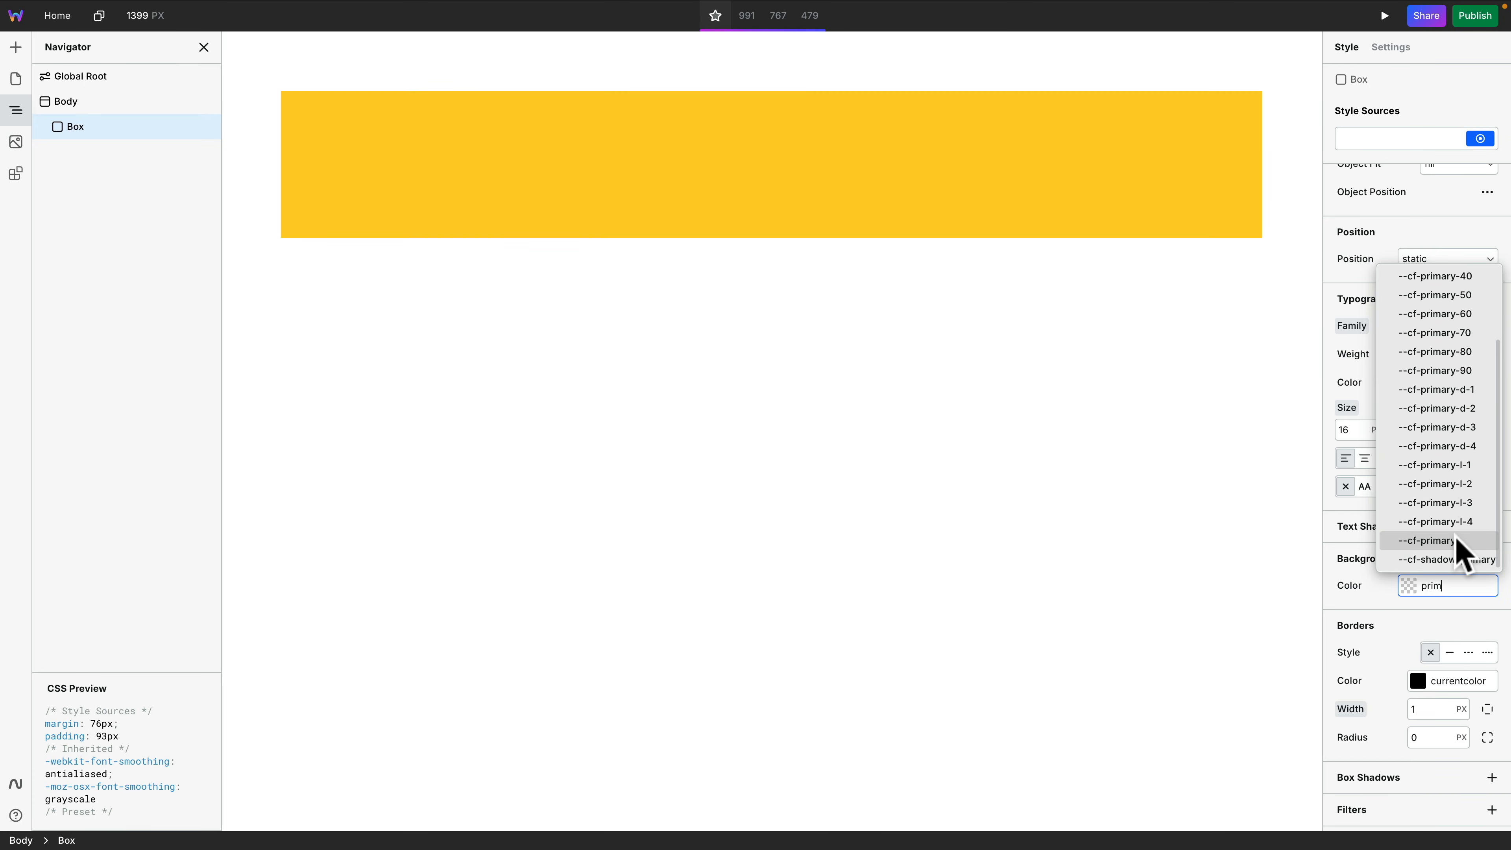
pyautogui.click(1428, 540)
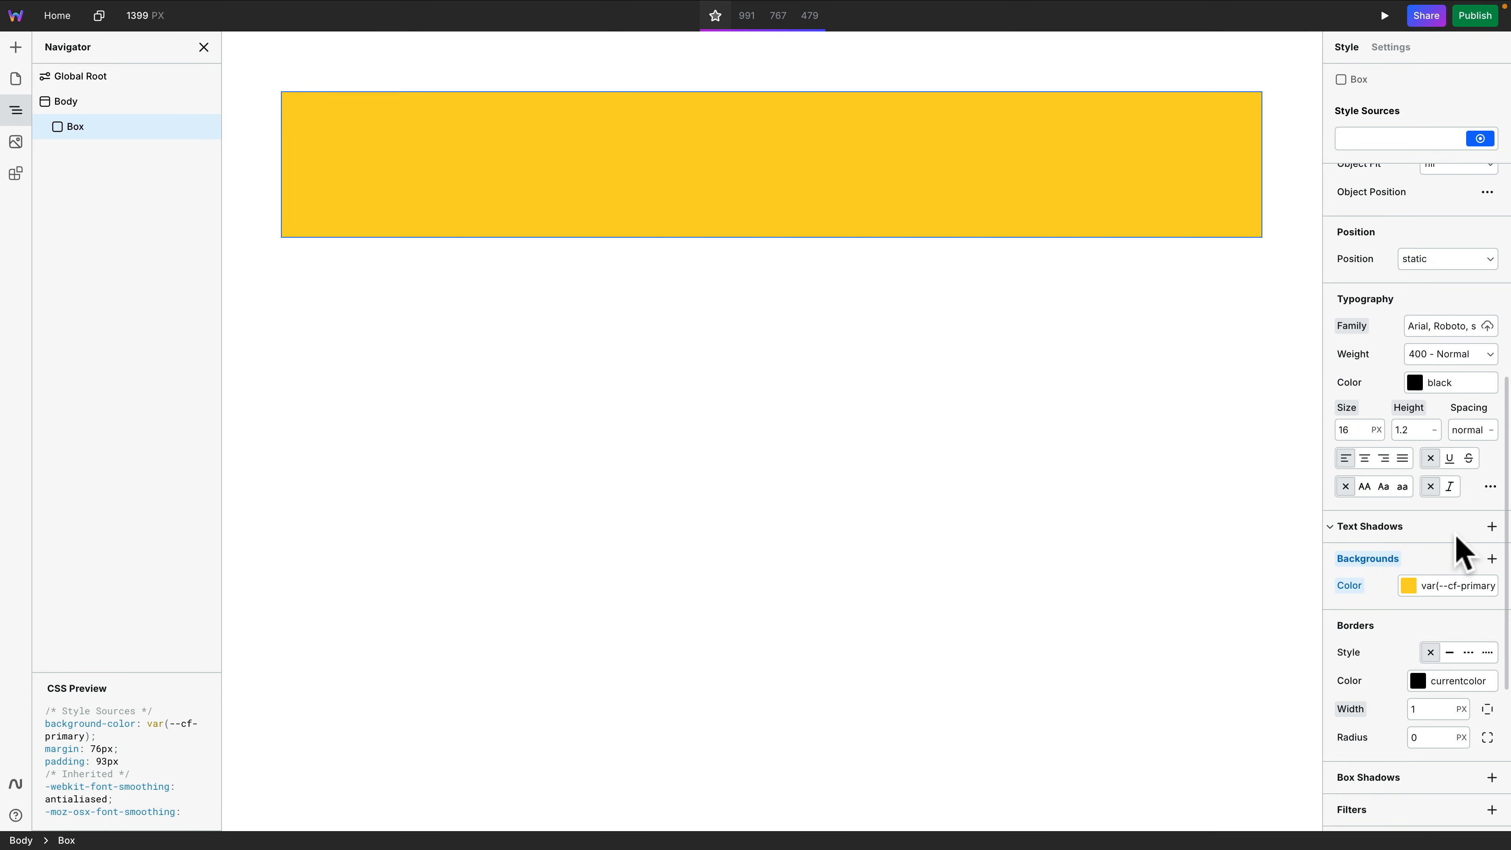
pyautogui.moveTo(1441, 494)
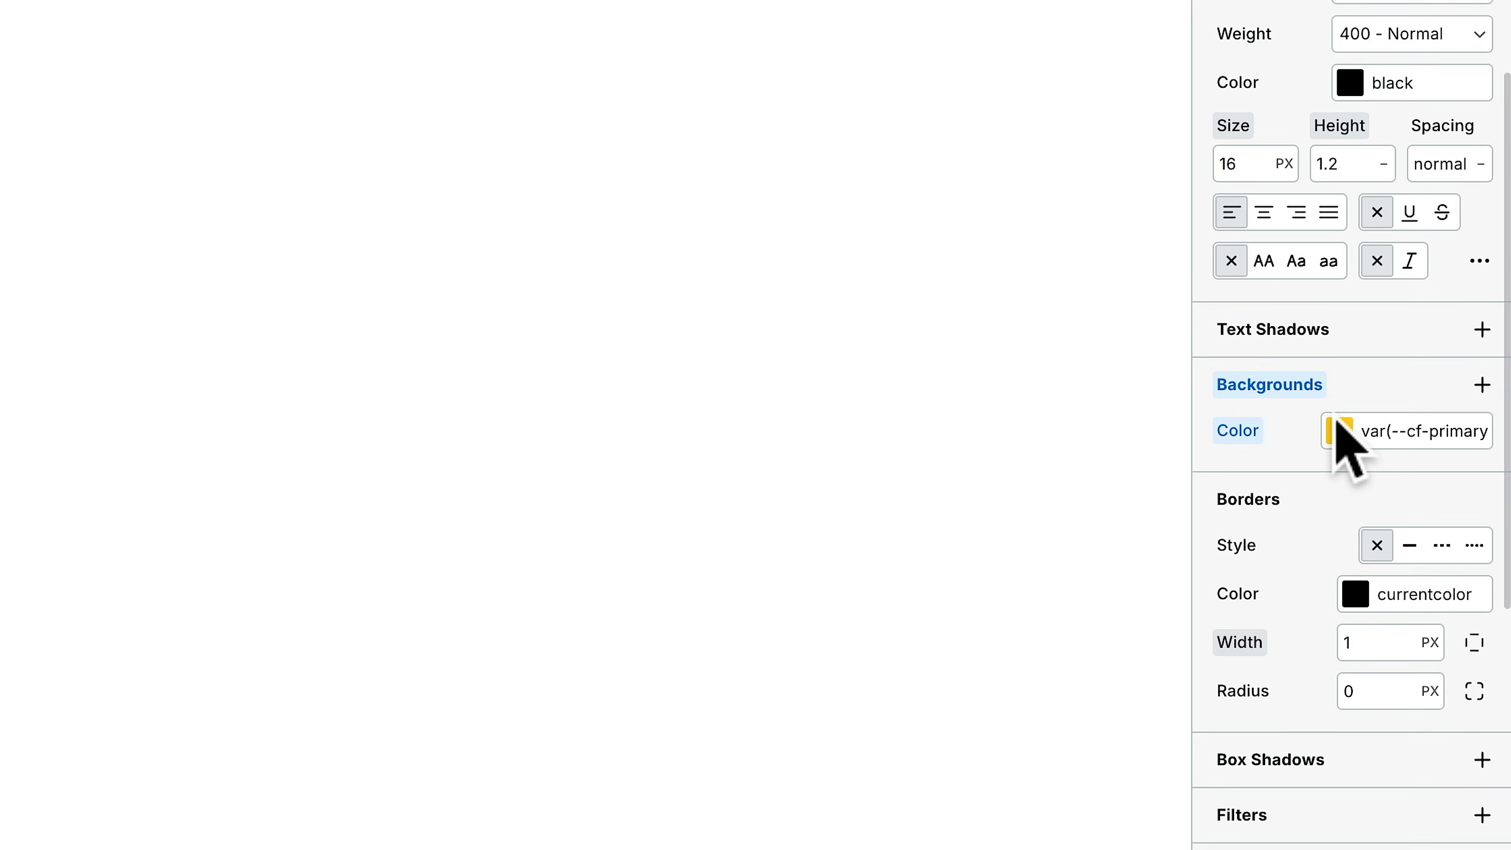
# Set the Box border radius to the --cf-radius-l variable
pyautogui.scroll(-3)
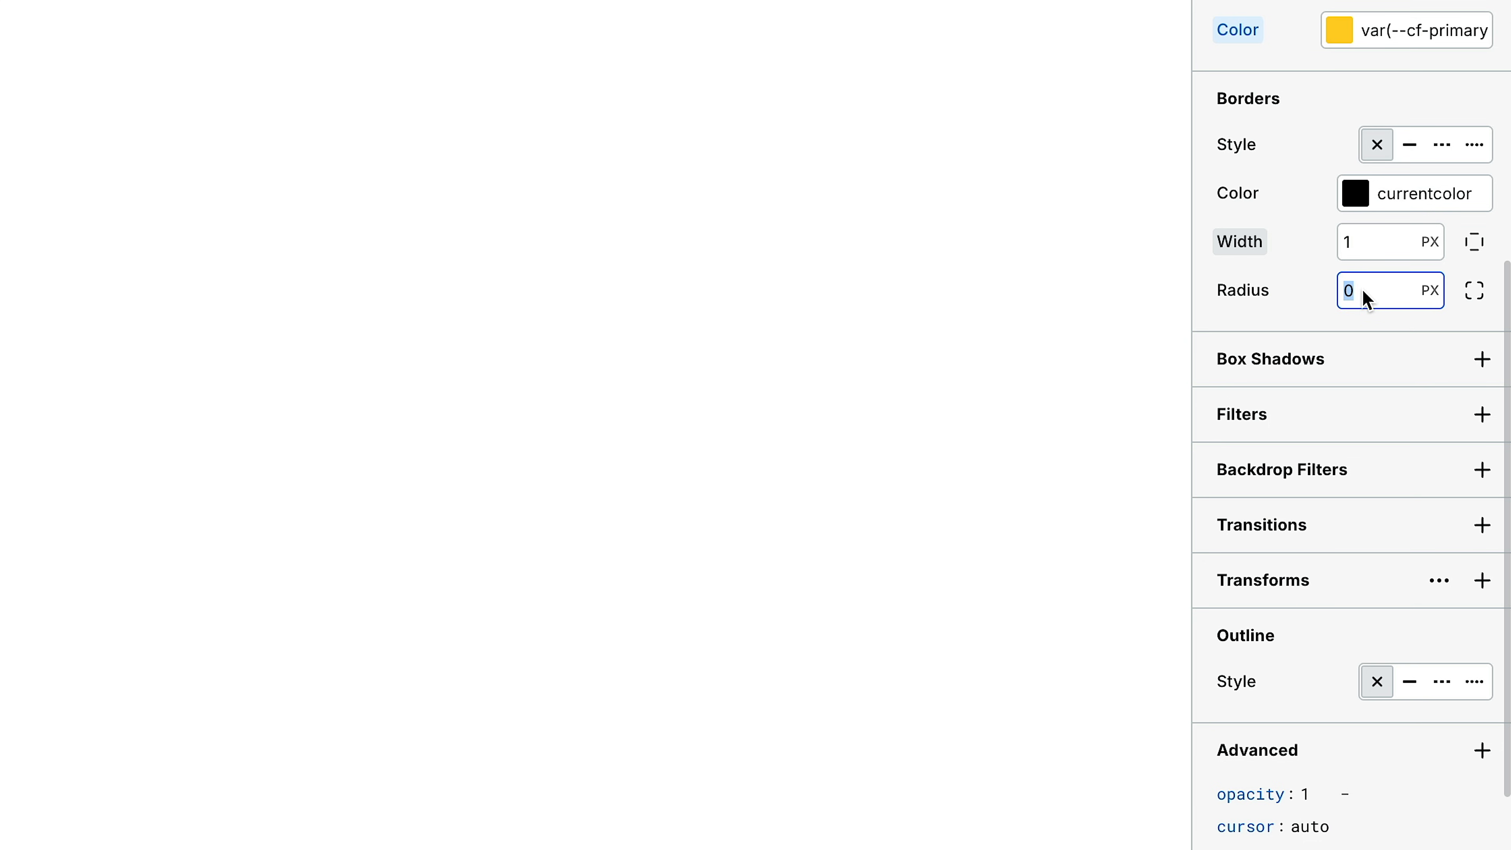
pyautogui.write('rad')
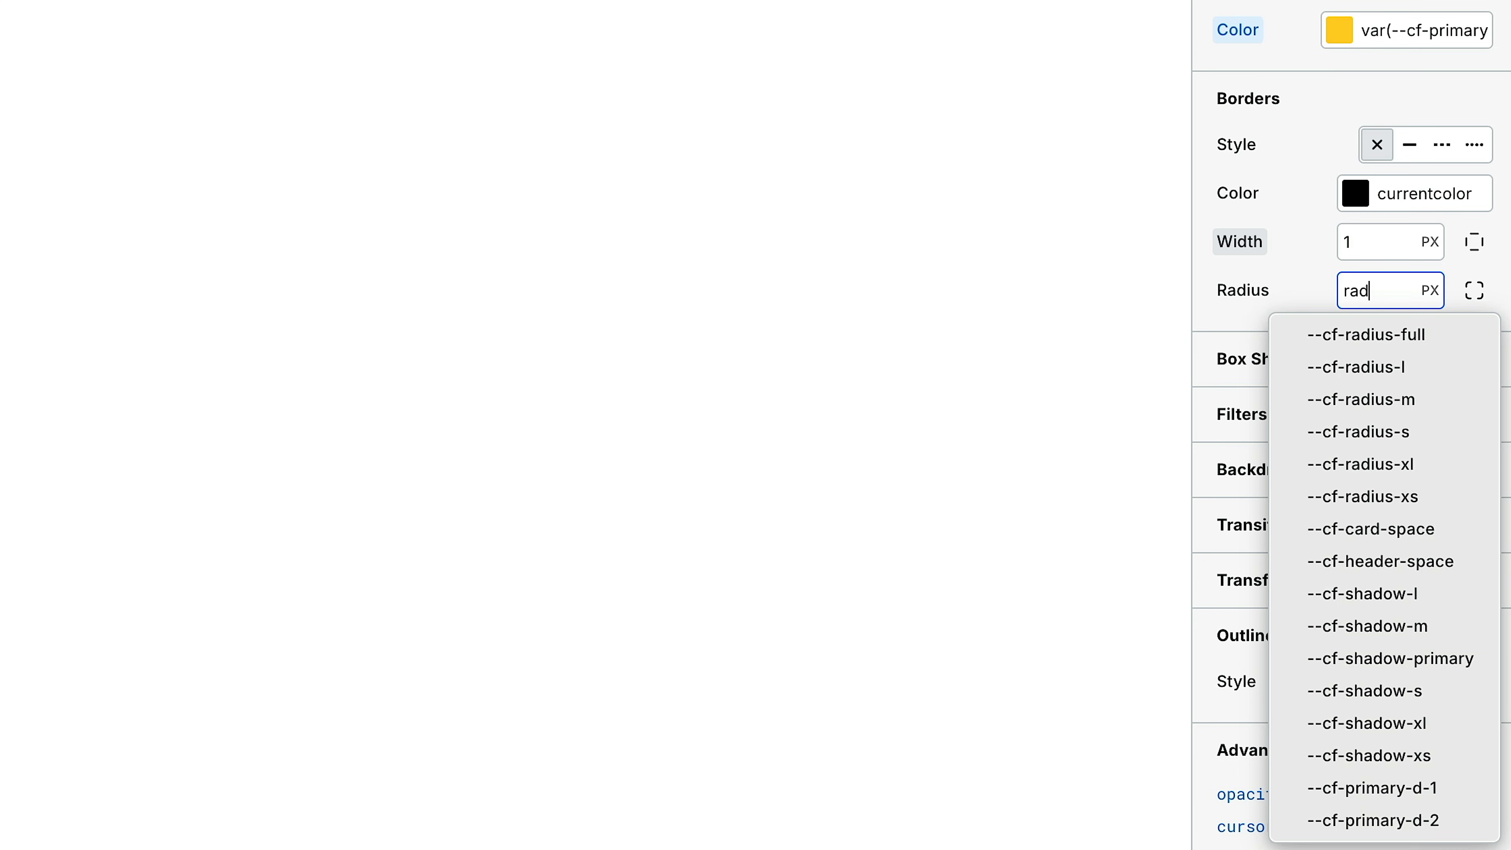
pyautogui.moveTo(1373, 402)
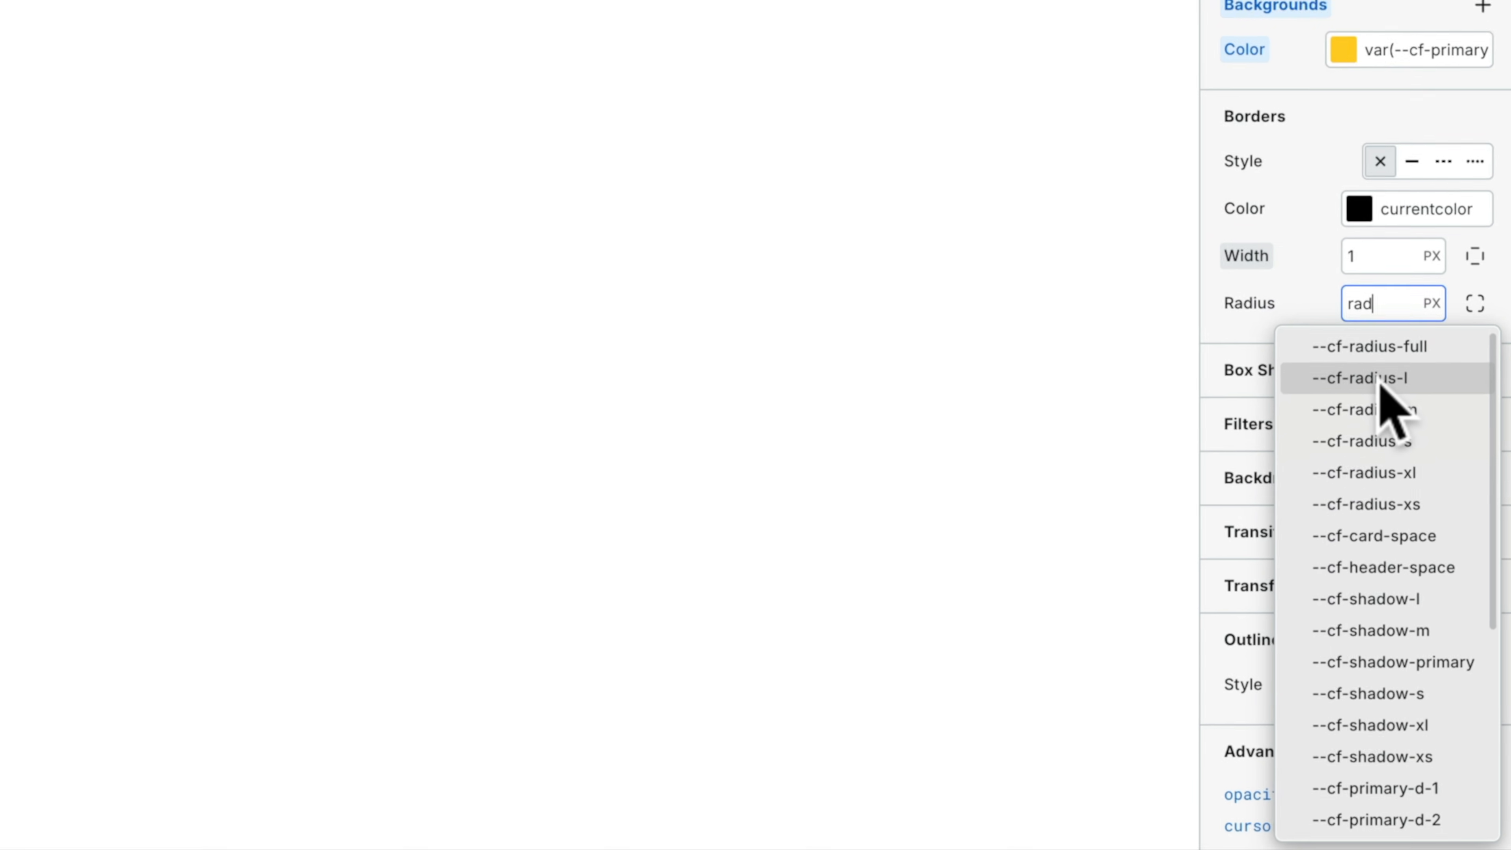
pyautogui.click(1358, 377)
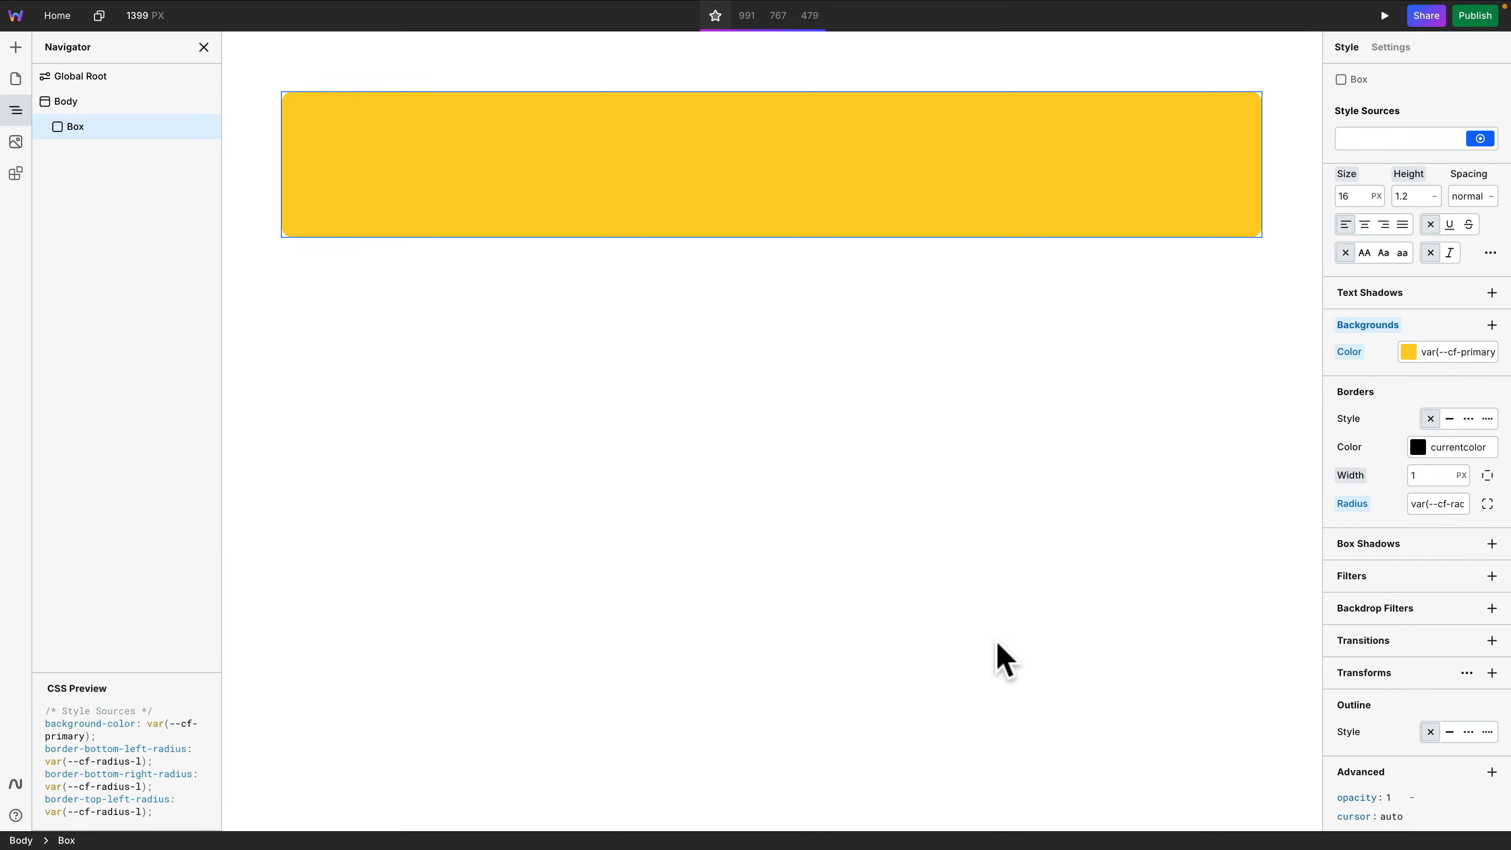